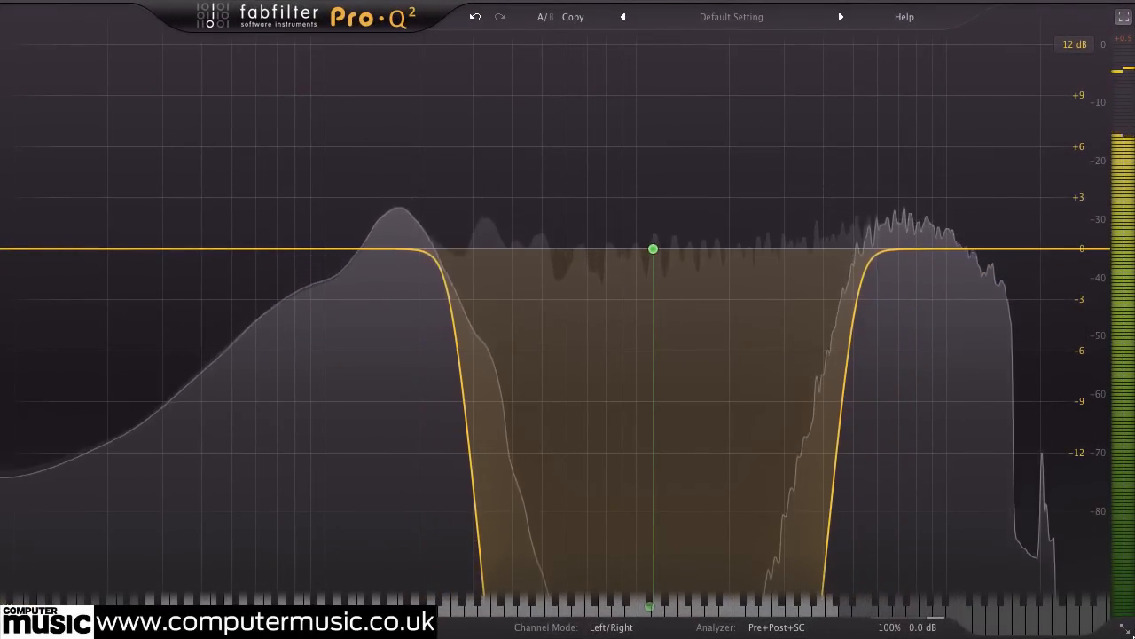
# - Sweep the steep band filter from the mids down to the bass and back across the low mids
pyautogui.moveTo(652, 248); pyautogui.dragTo(608, 248)
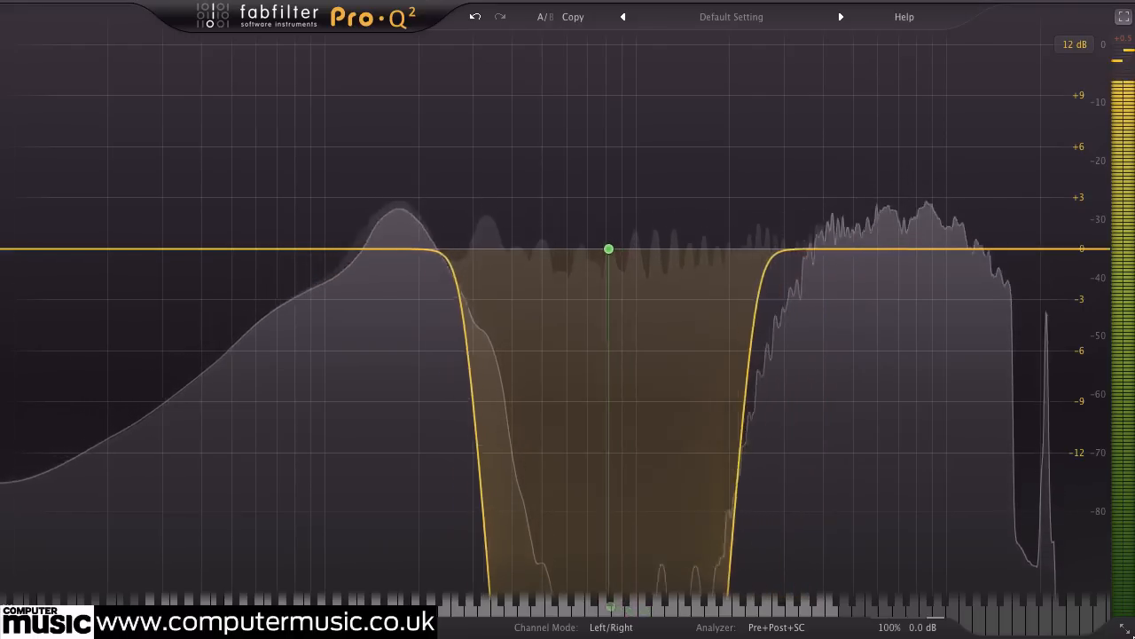
pyautogui.moveTo(609, 249); pyautogui.dragTo(359, 248)
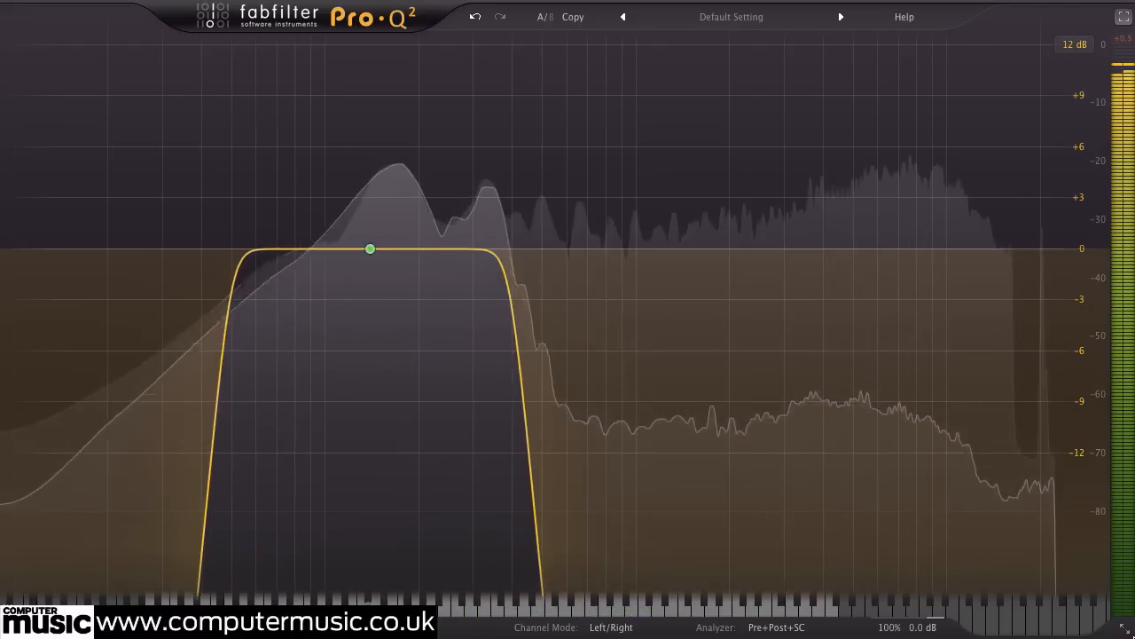
pyautogui.moveTo(370, 248); pyautogui.dragTo(434, 249)
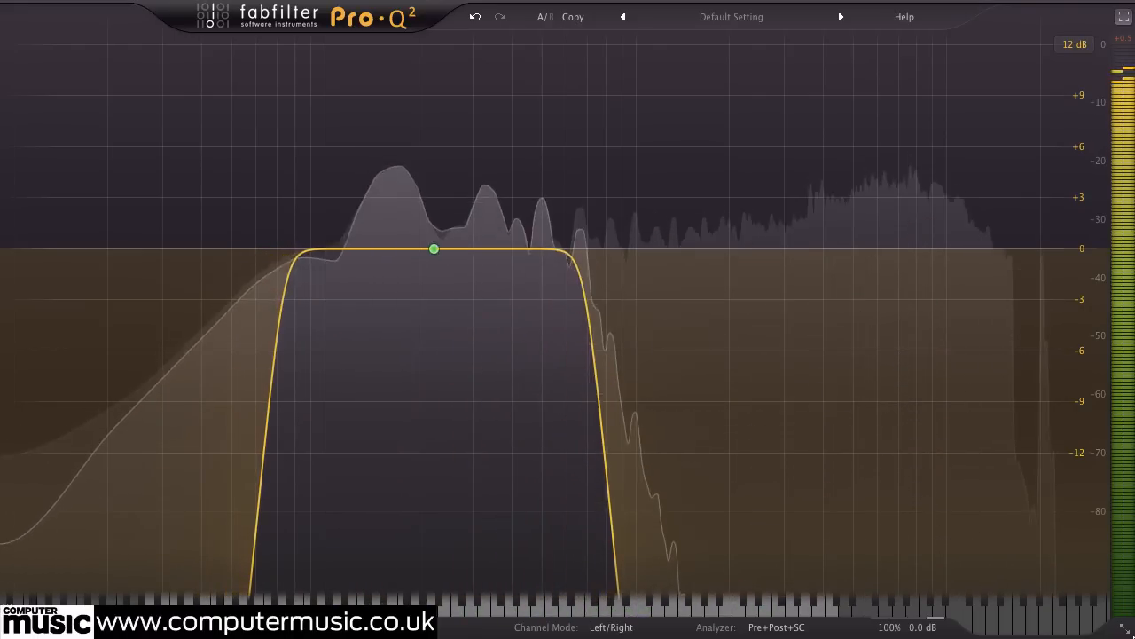
pyautogui.moveTo(433, 248); pyautogui.dragTo(501, 248)
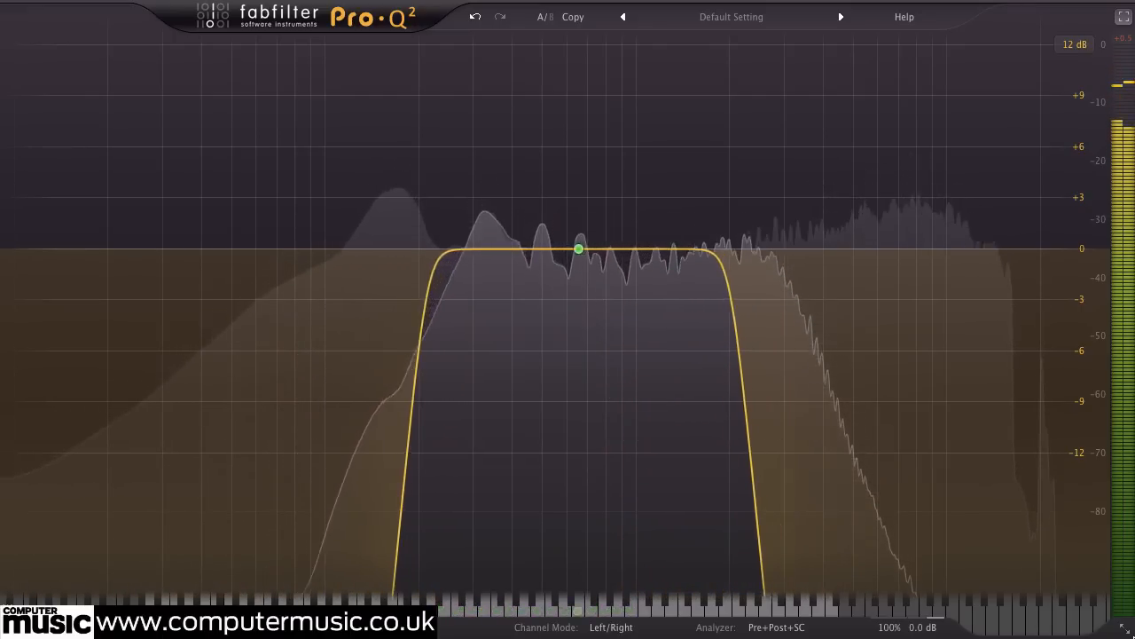
pyautogui.moveTo(577, 248); pyautogui.dragTo(361, 249)
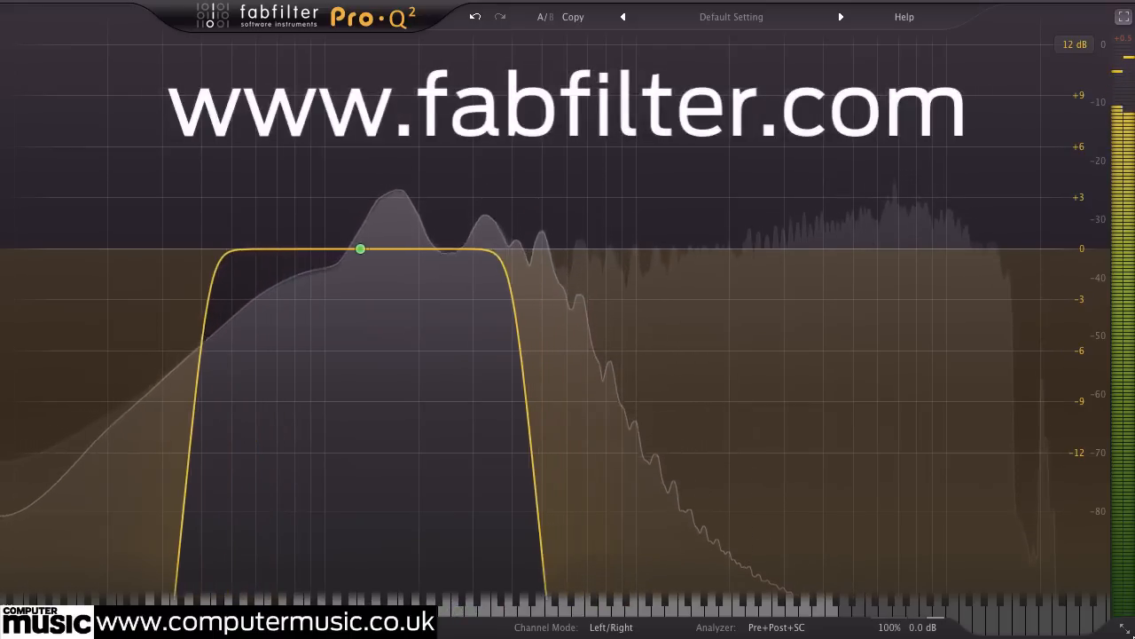
pyautogui.moveTo(360, 248); pyautogui.dragTo(407, 249)
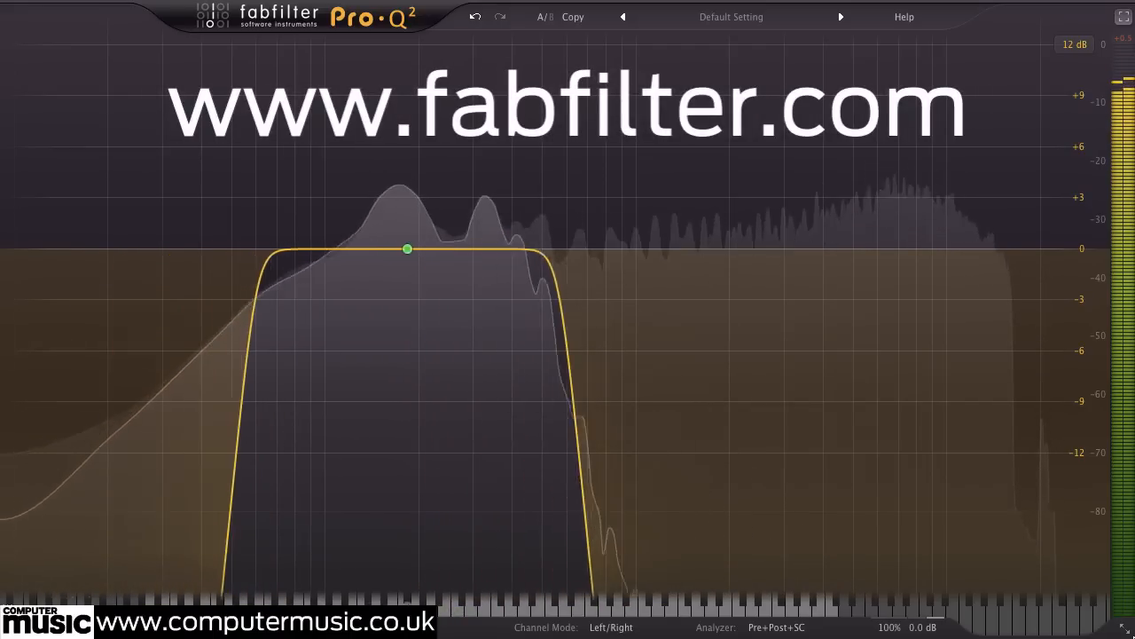
pyautogui.moveTo(407, 249); pyautogui.dragTo(689, 249)
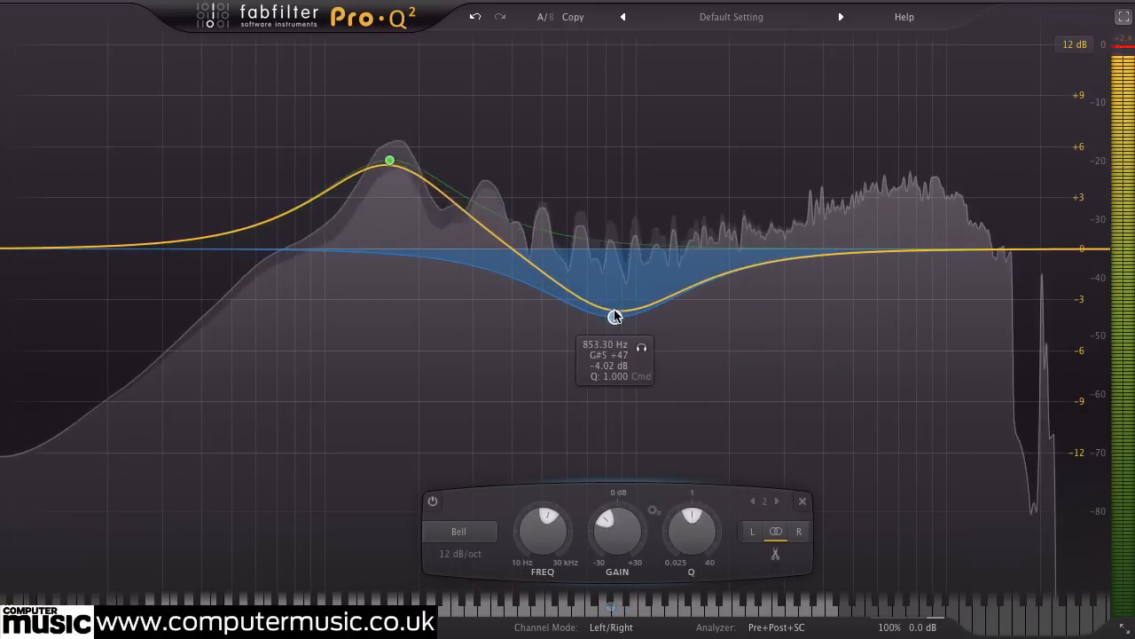
# - Pull the second bell down into a cut near 853 Hz
pyautogui.moveTo(615, 317); pyautogui.dragTo(552, 334)
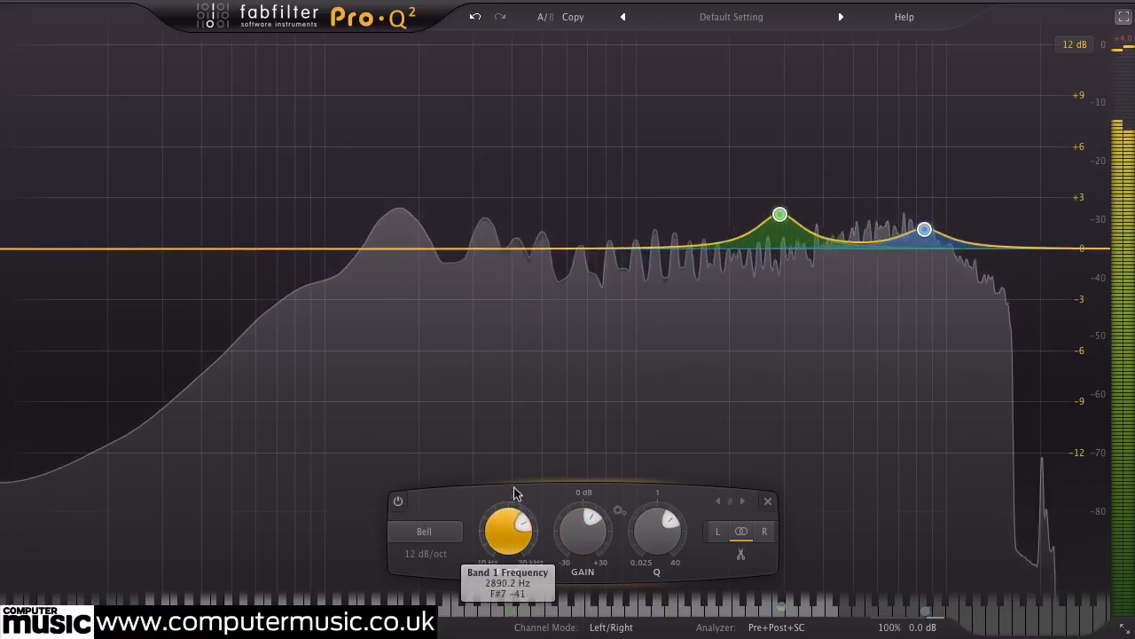
# - Move the first bell to the low mids, step its slope to 96 dB/oct, and boost near 423 Hz
pyautogui.moveTo(505, 523); pyautogui.dragTo(505, 550)
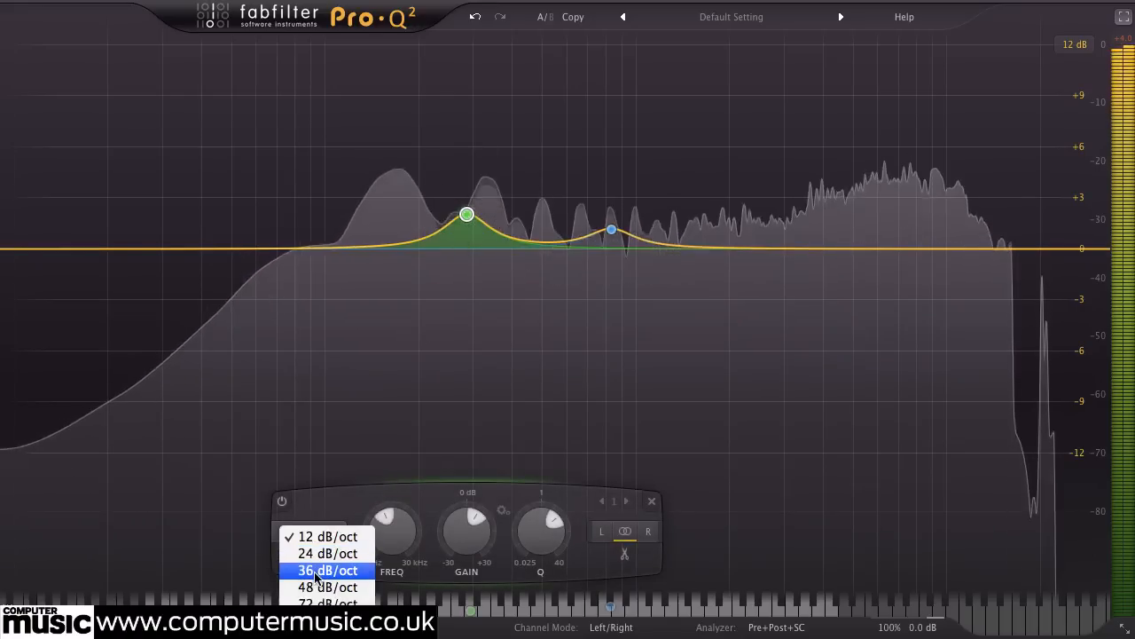
pyautogui.click(328, 570)
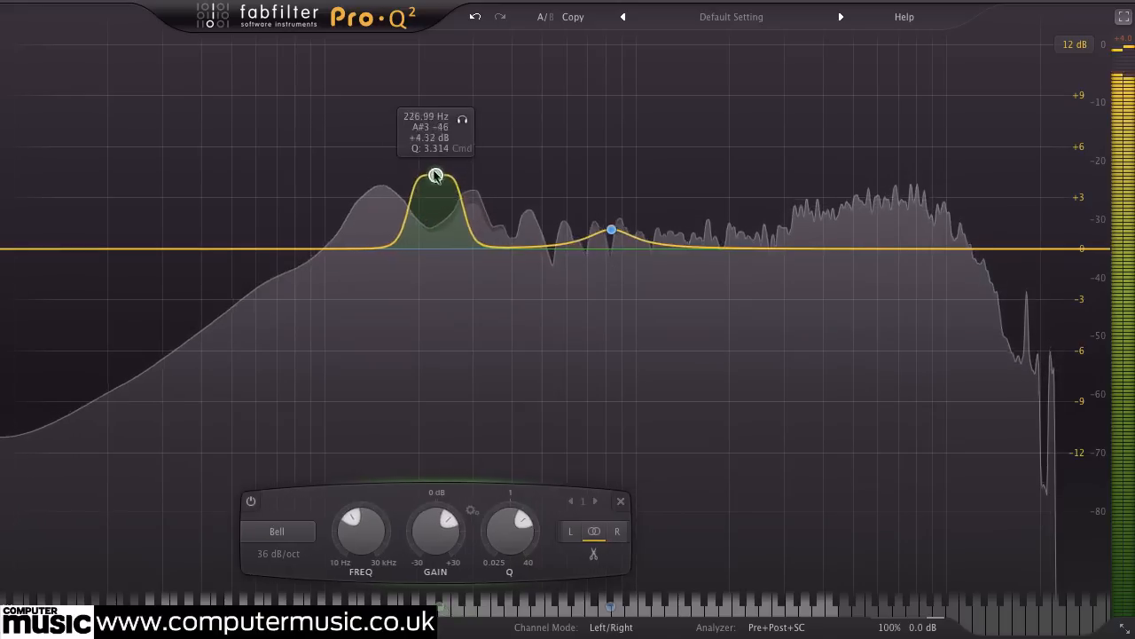
pyautogui.click(279, 553)
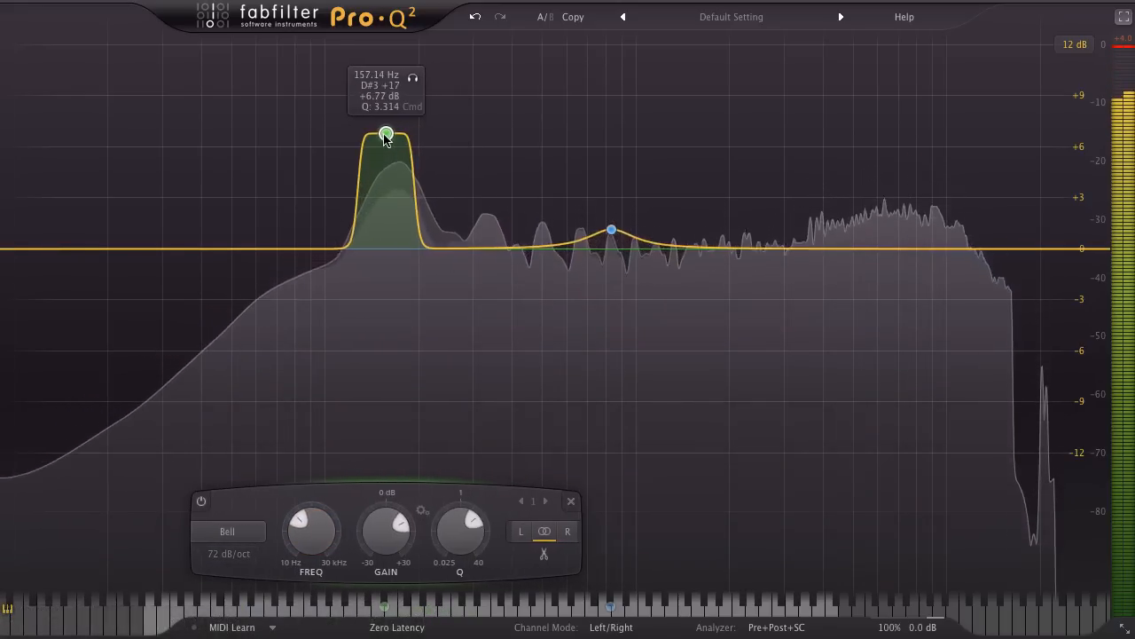
pyautogui.click(229, 552)
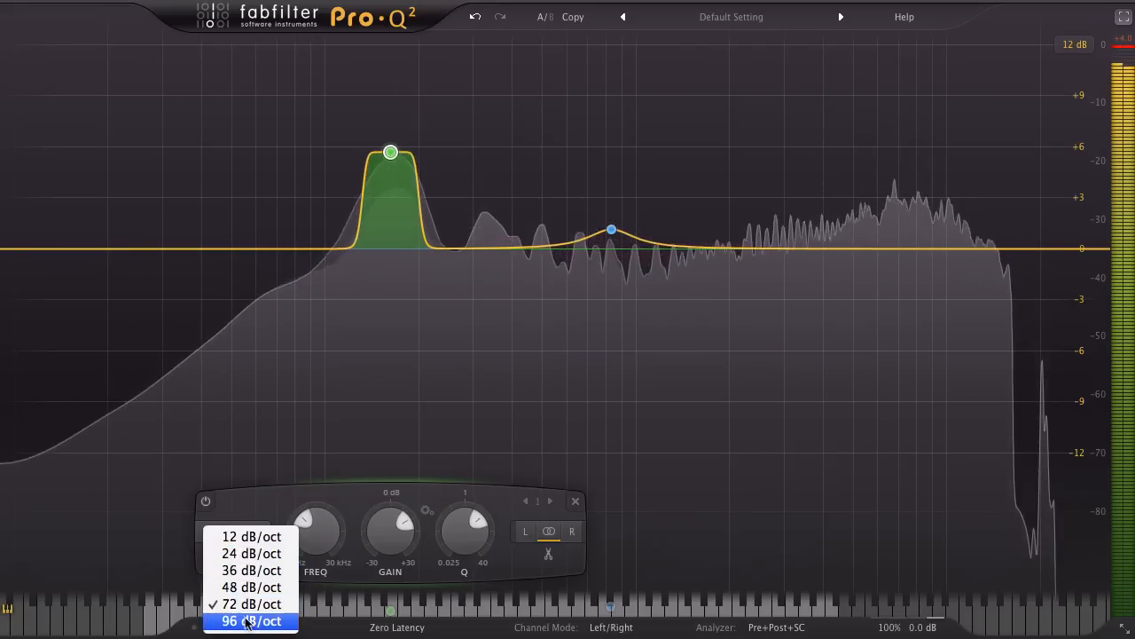
pyautogui.click(251, 620)
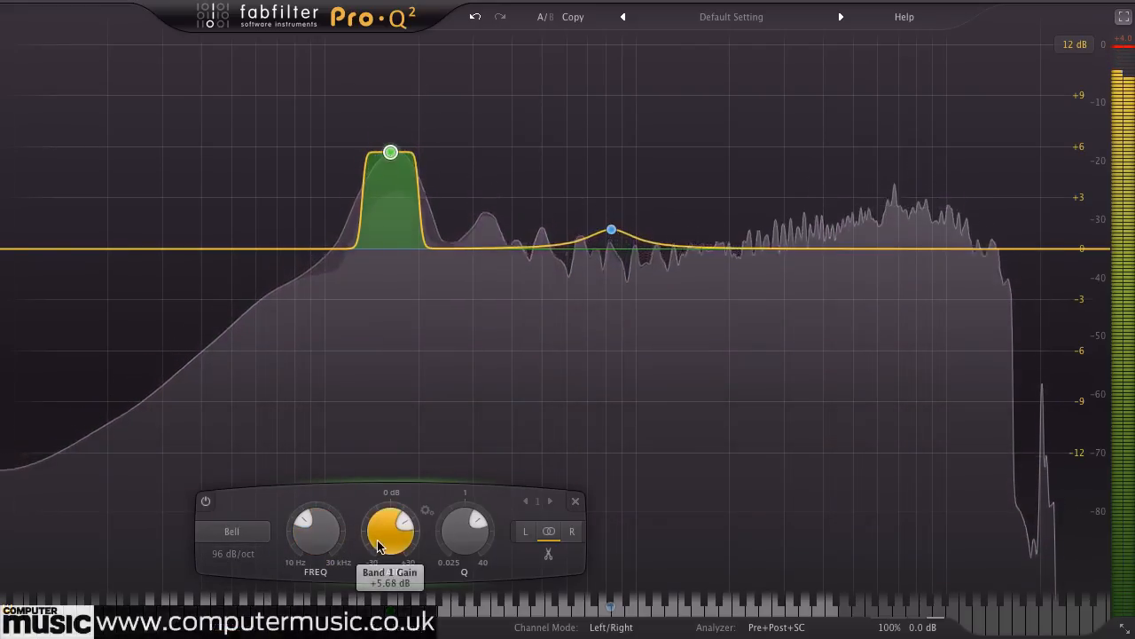
pyautogui.moveTo(391, 150); pyautogui.dragTo(752, 151)
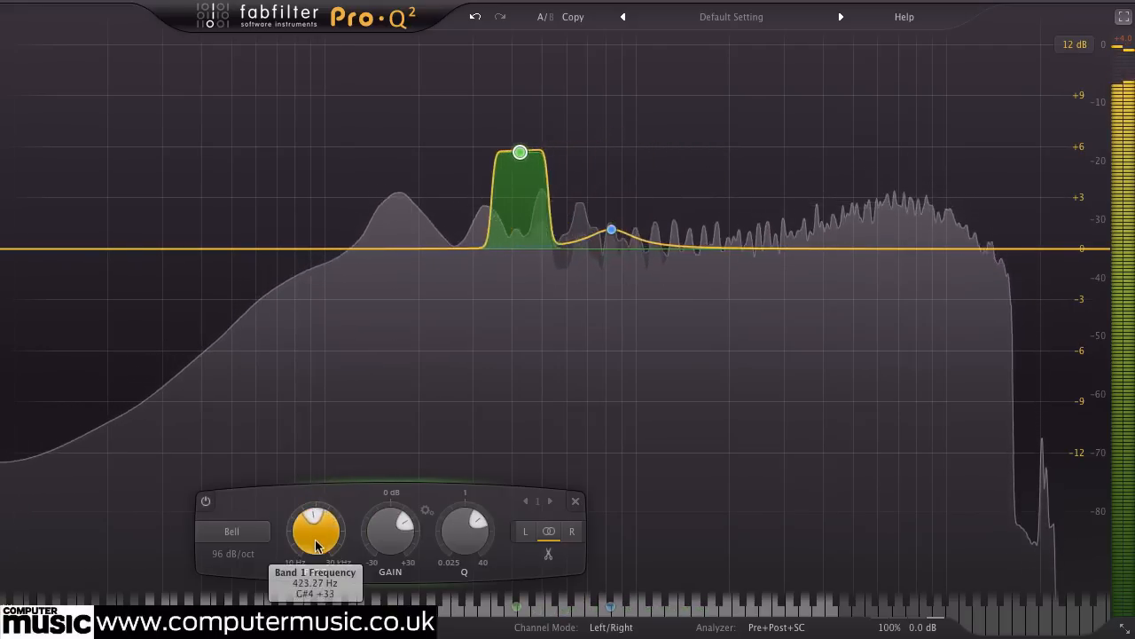
pyautogui.moveTo(520, 152); pyautogui.dragTo(468, 152)
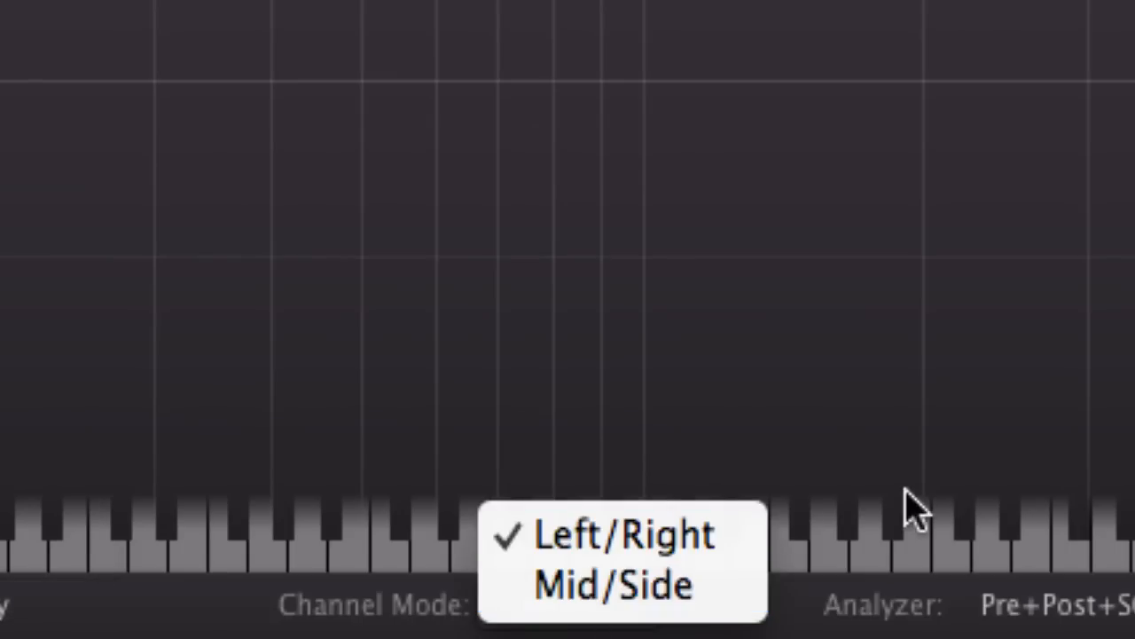
# - Keep Channel Mode on Left/Right rather than Mid/Side
pyautogui.click(539, 604)
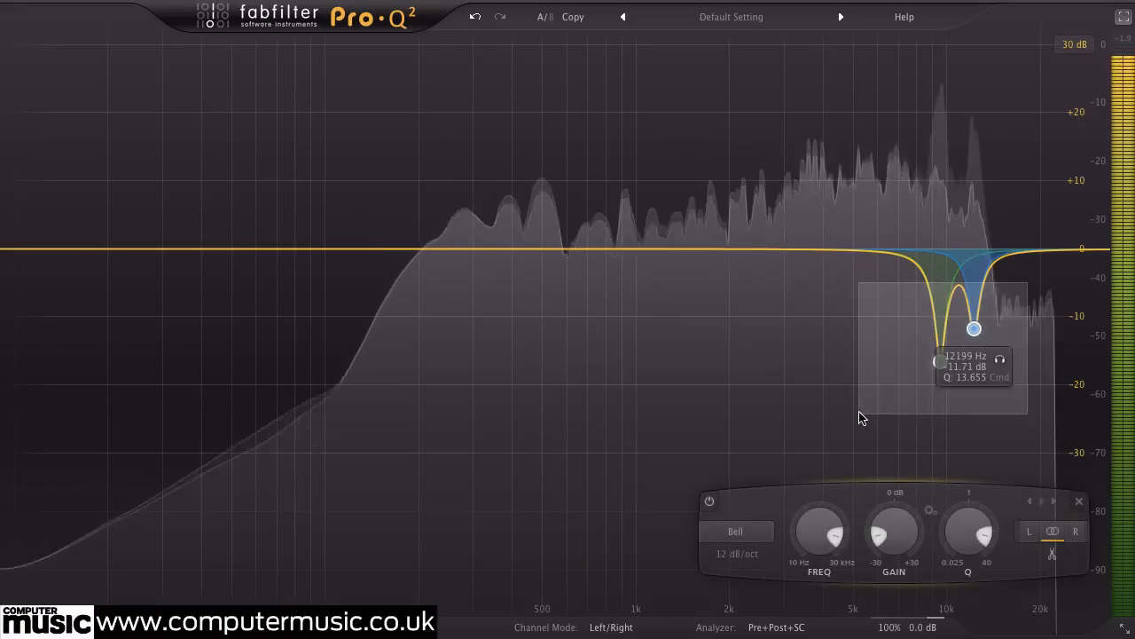
# - Box-select both deep high-frequency notch nodes together
pyautogui.moveTo(973, 329); pyautogui.dragTo(939, 426)
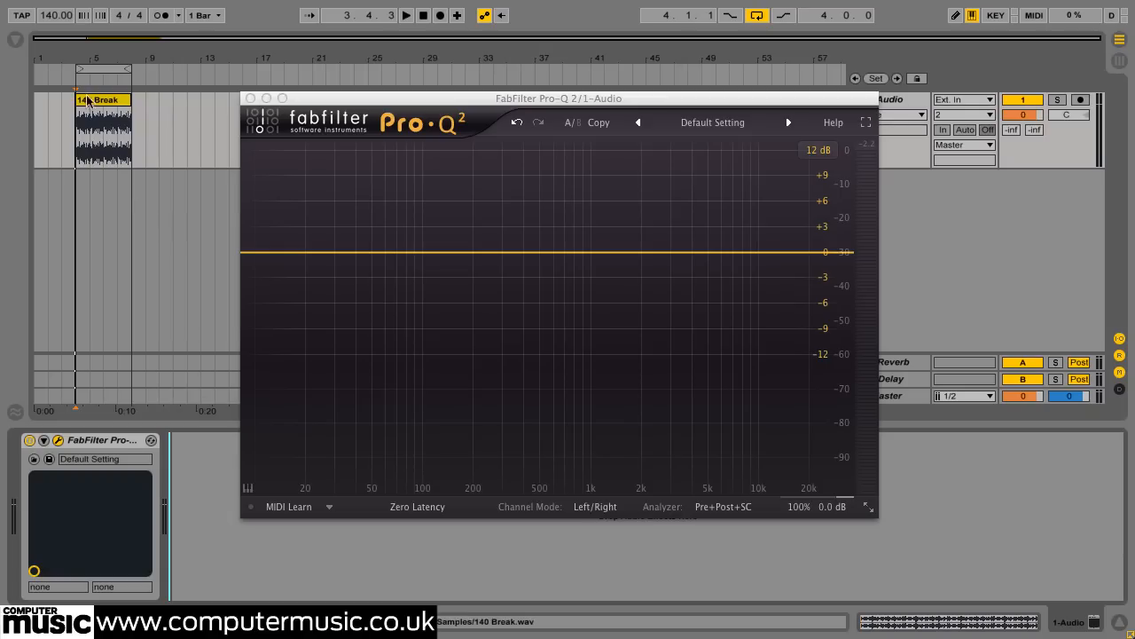
pyautogui.click(406, 15)
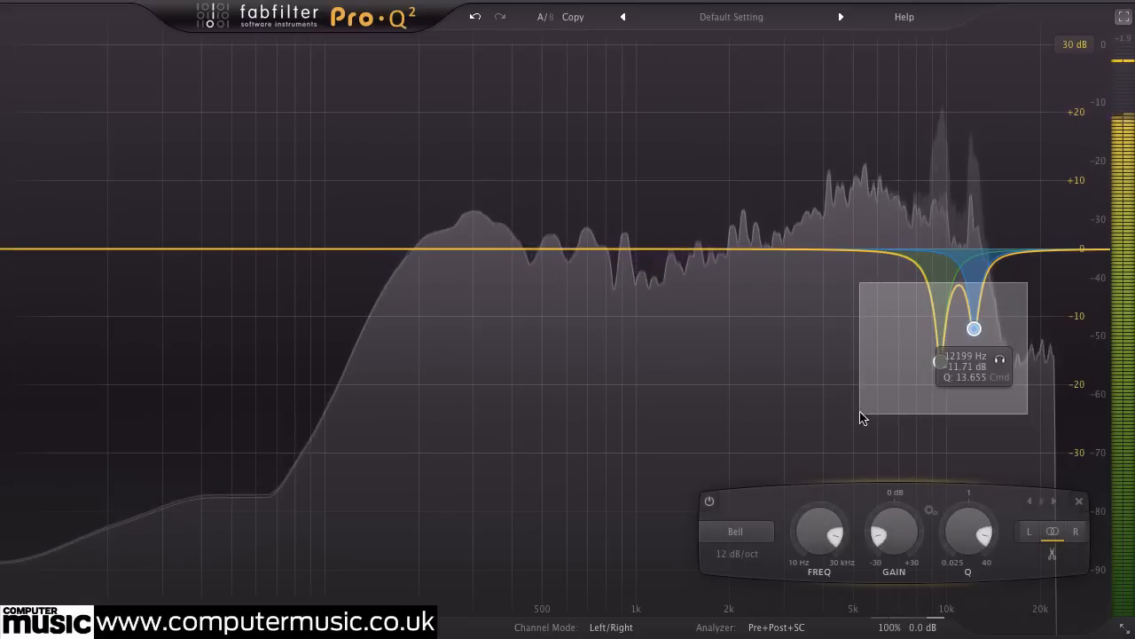
# - Pull the first notch down, raise it into a boost, then return it to a deep cut
pyautogui.moveTo(974, 329); pyautogui.dragTo(940, 417)
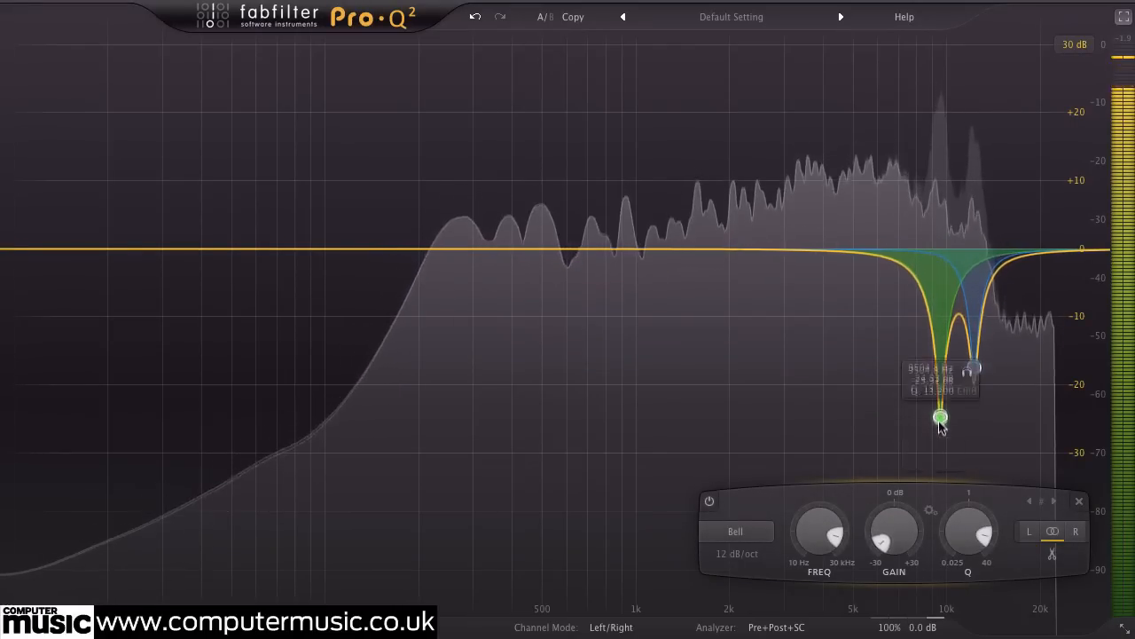
pyautogui.moveTo(940, 417); pyautogui.dragTo(940, 226)
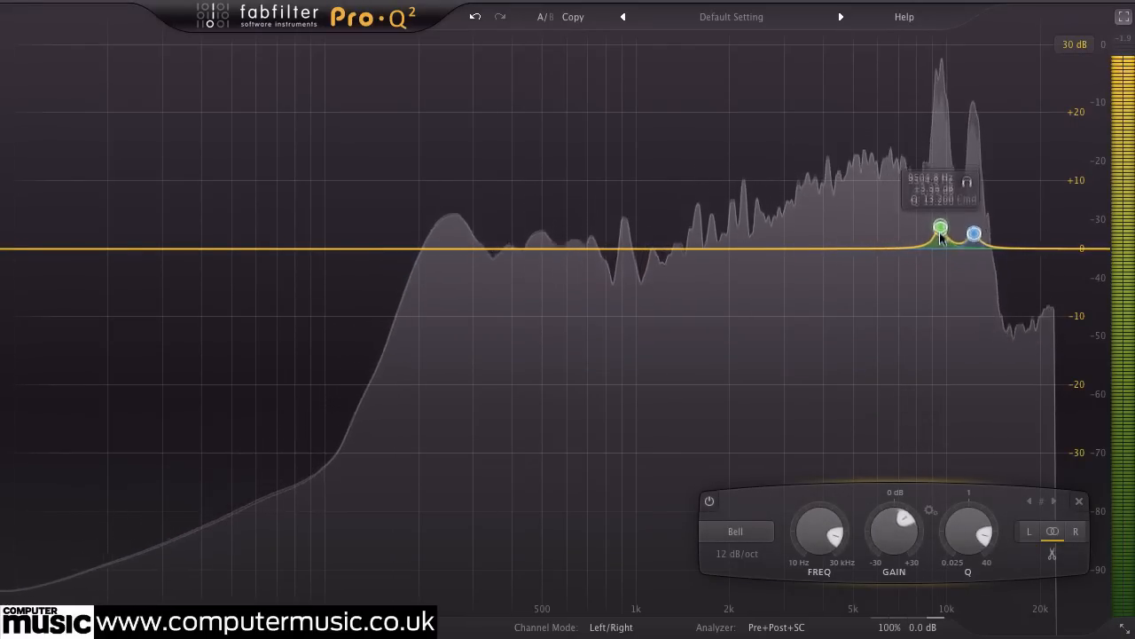
pyautogui.moveTo(940, 228); pyautogui.dragTo(940, 395)
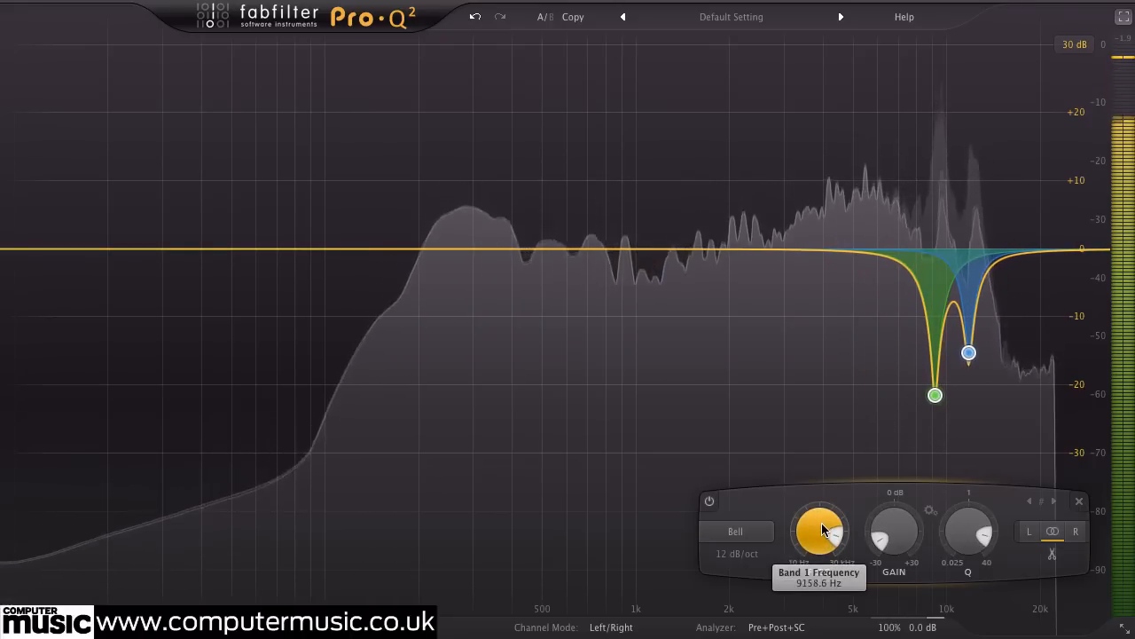
pyautogui.moveTo(583, 89)
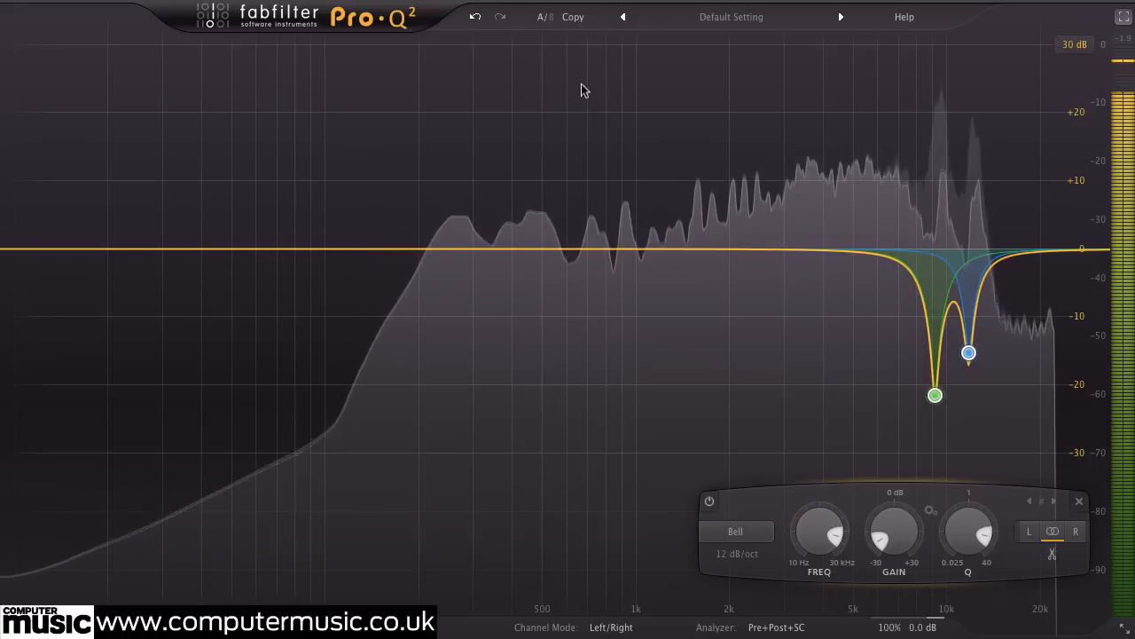
# - Clear all notch bands to leave a flat curve
pyautogui.click(544, 17)
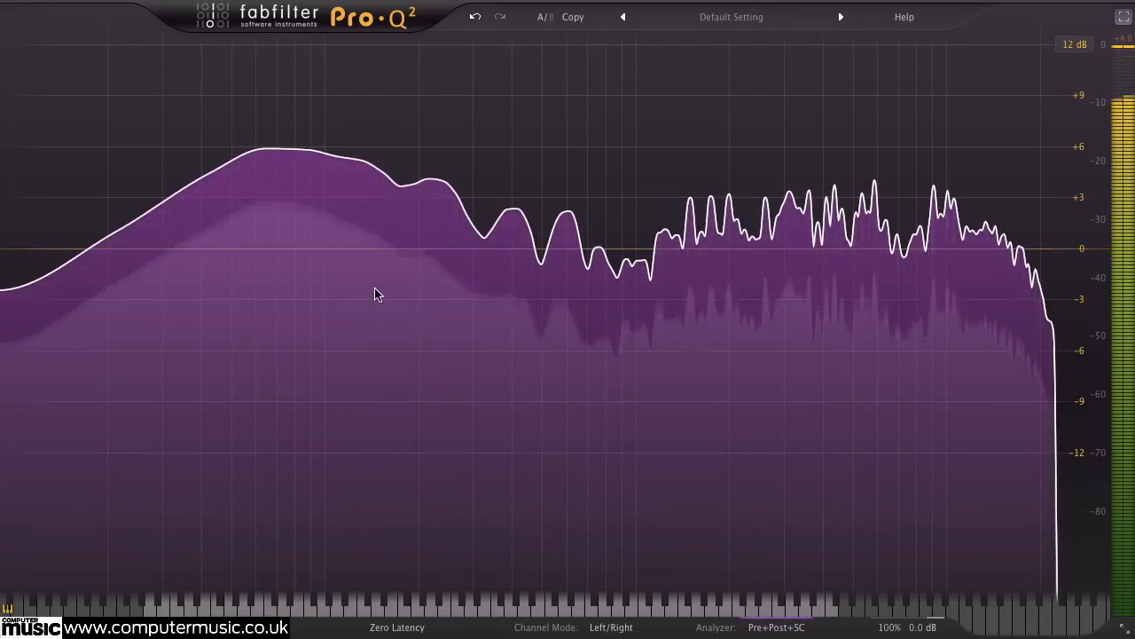
# - Add a bell on the 86 Hz low-end bump, sweep it up to C4, and bring it back down
pyautogui.click(305, 173)
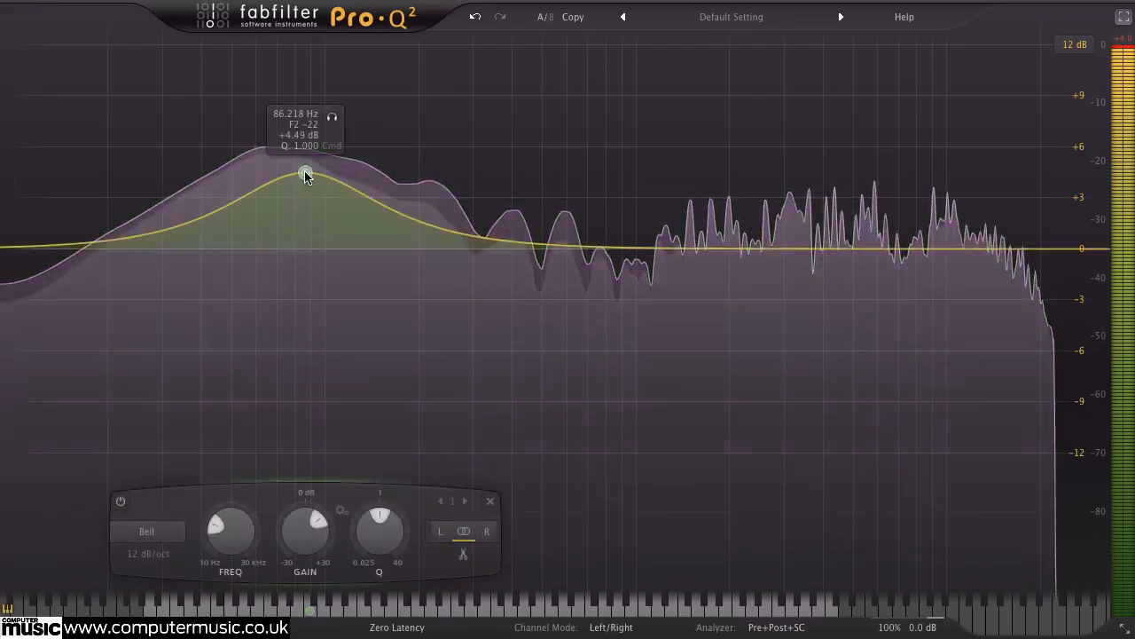
pyautogui.click(304, 172)
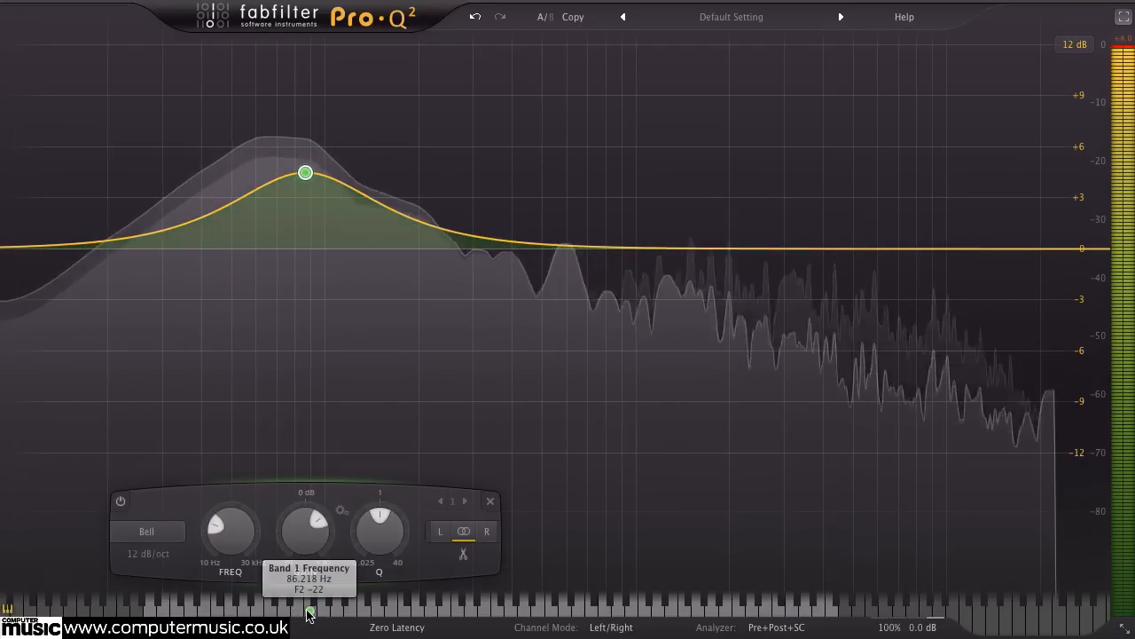
pyautogui.moveTo(304, 173); pyautogui.dragTo(455, 172)
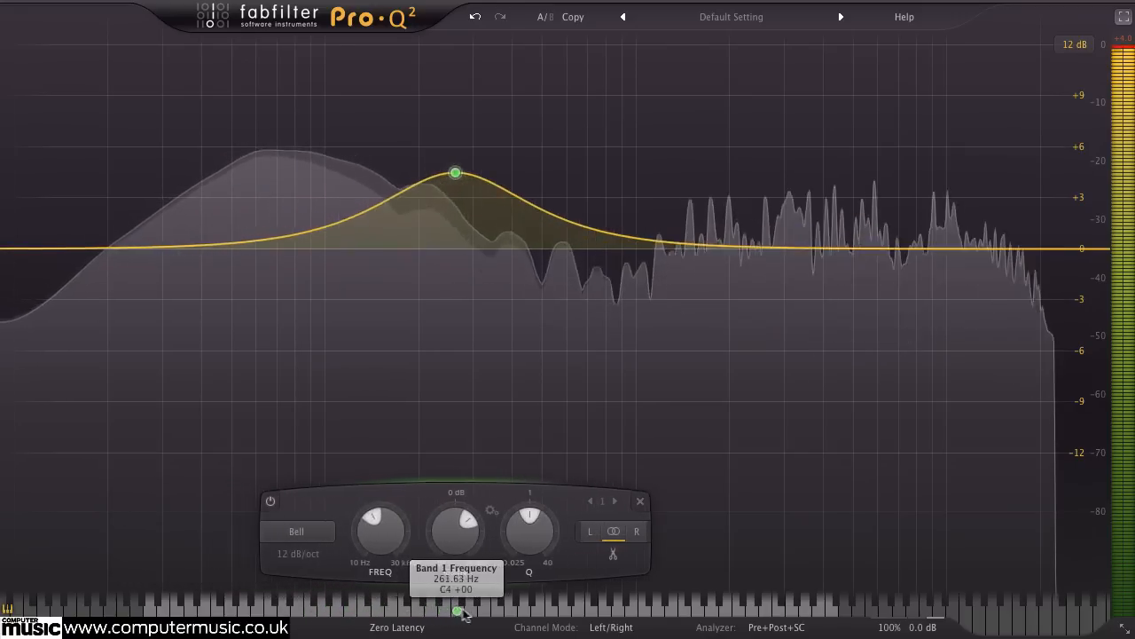
pyautogui.moveTo(455, 172); pyautogui.dragTo(319, 172)
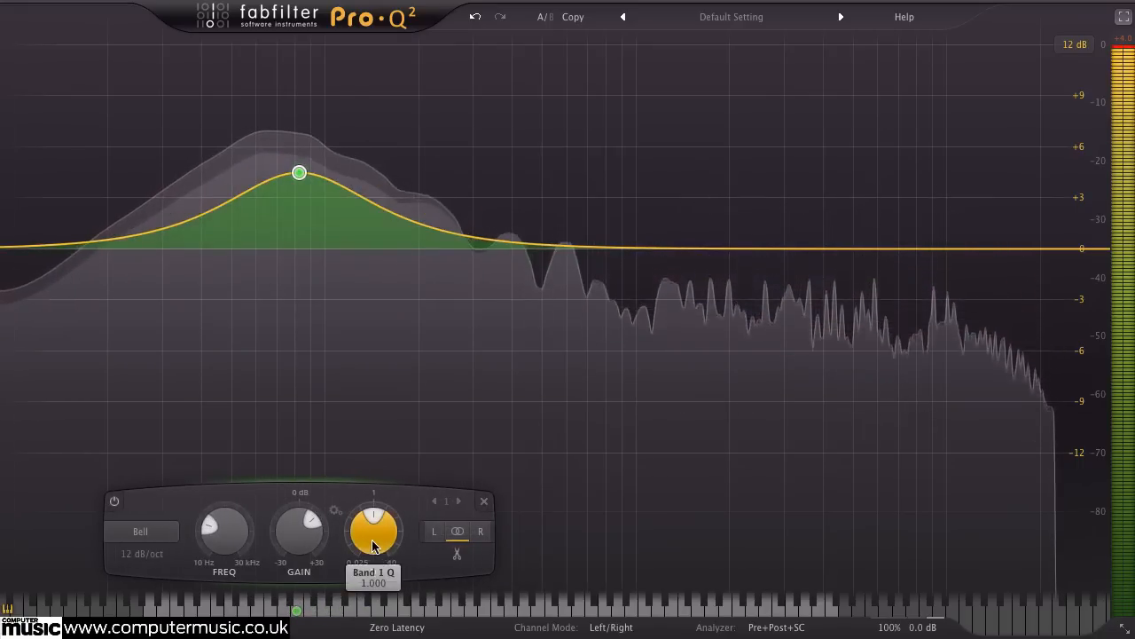
# - Narrow the bell to a thin spike, tune it near D#2 (78 Hz), and pull it into a deep cut
pyautogui.moveTo(373, 530); pyautogui.dragTo(381, 541)
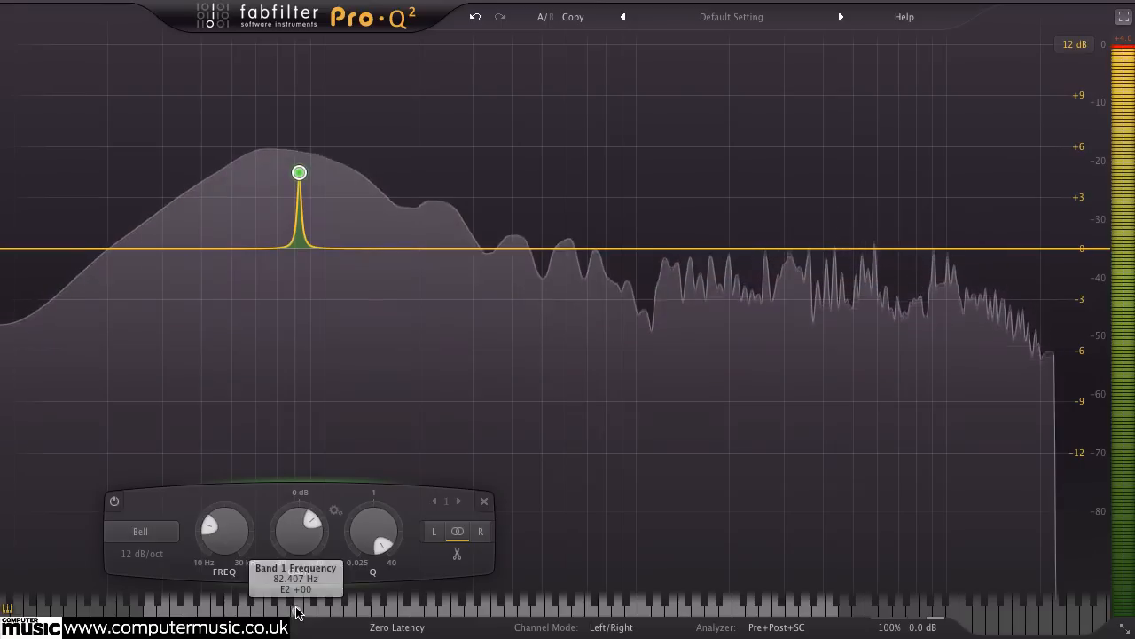
pyautogui.moveTo(299, 173); pyautogui.dragTo(291, 172)
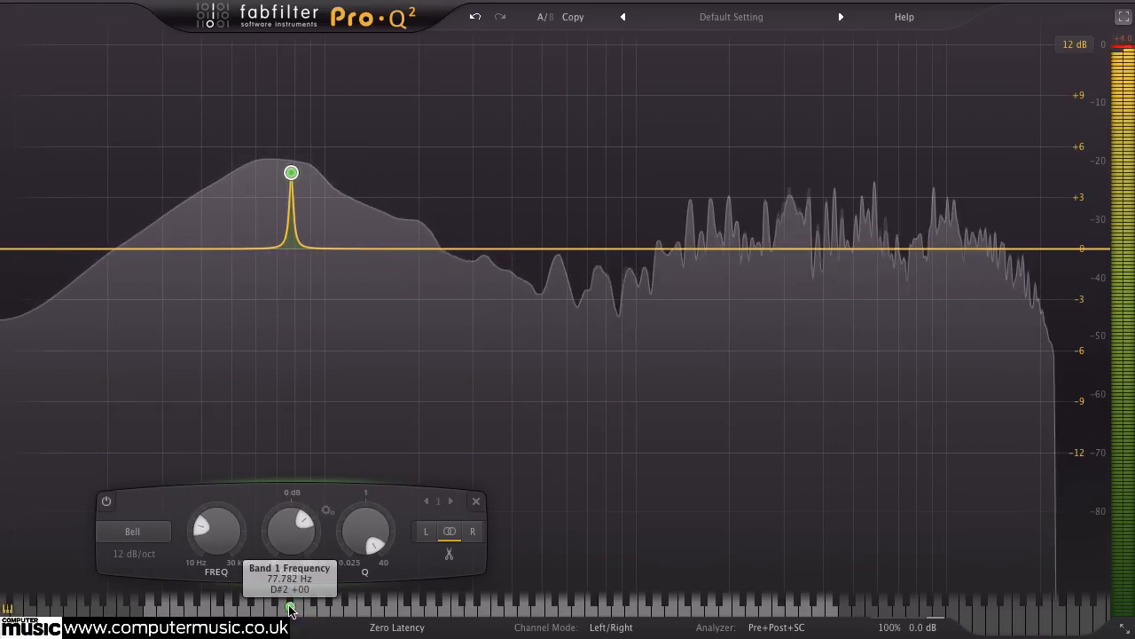
pyautogui.moveTo(291, 172); pyautogui.dragTo(266, 172)
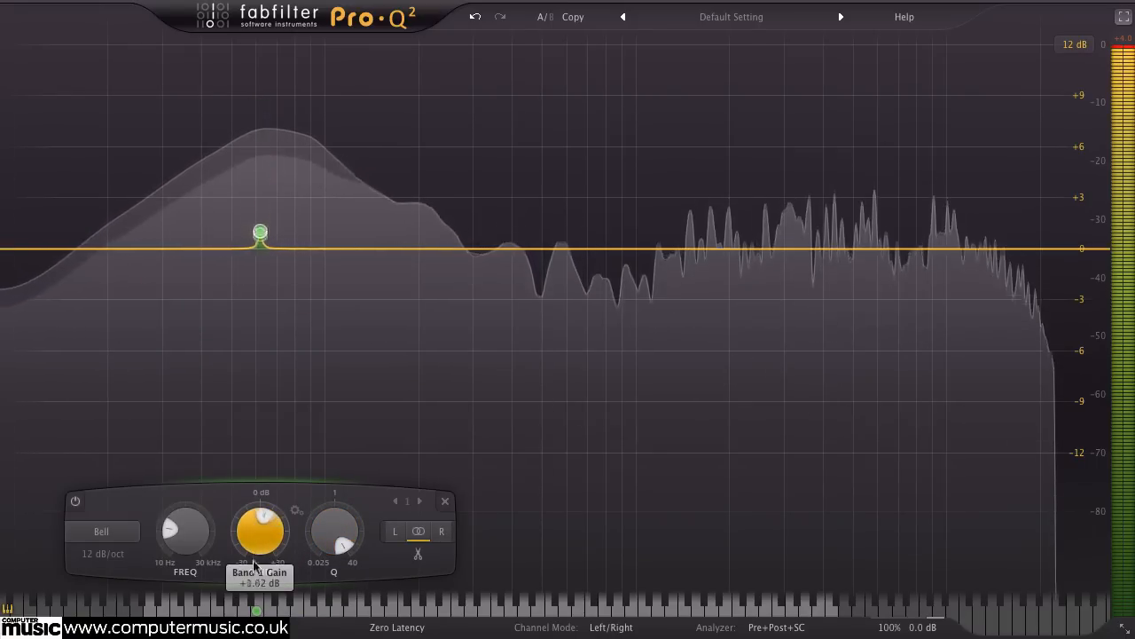
pyautogui.moveTo(260, 523); pyautogui.dragTo(259, 550)
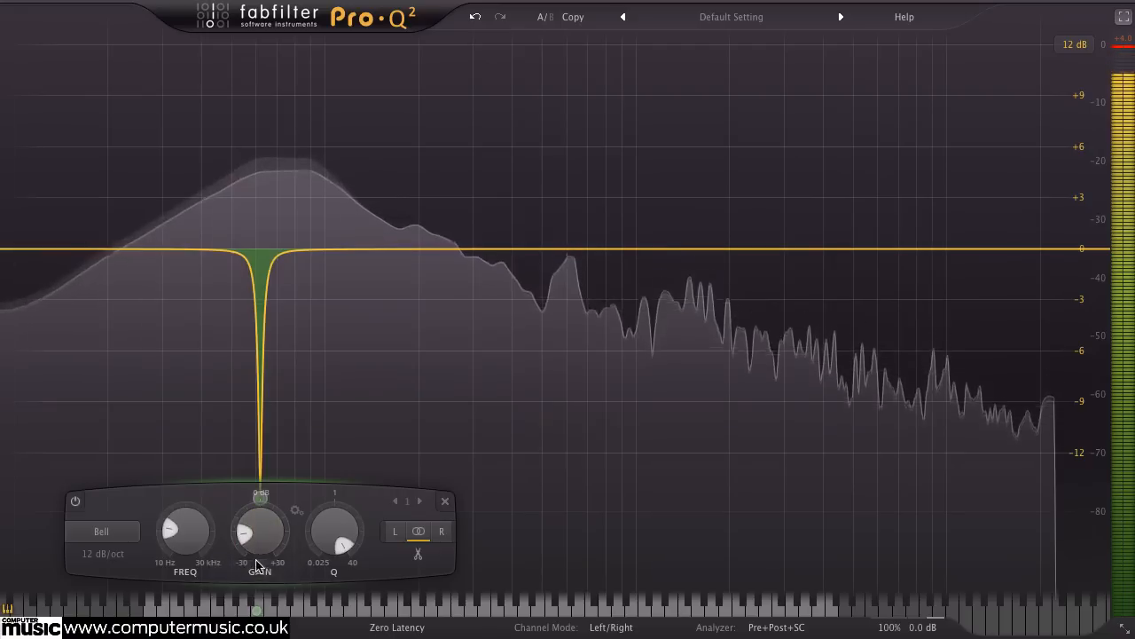
pyautogui.moveTo(335, 532); pyautogui.dragTo(334, 523)
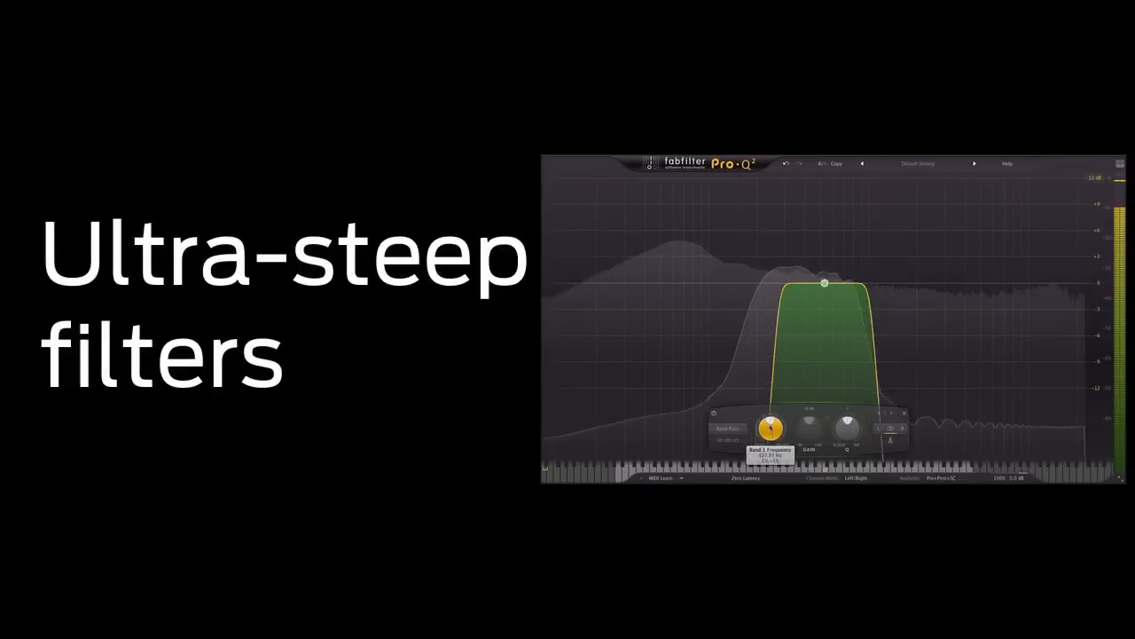
# - Narrow the 96 dB/oct band pass, sweep it low, then widen it and recentre it near 1193 Hz
pyautogui.moveTo(825, 282); pyautogui.dragTo(653, 282)
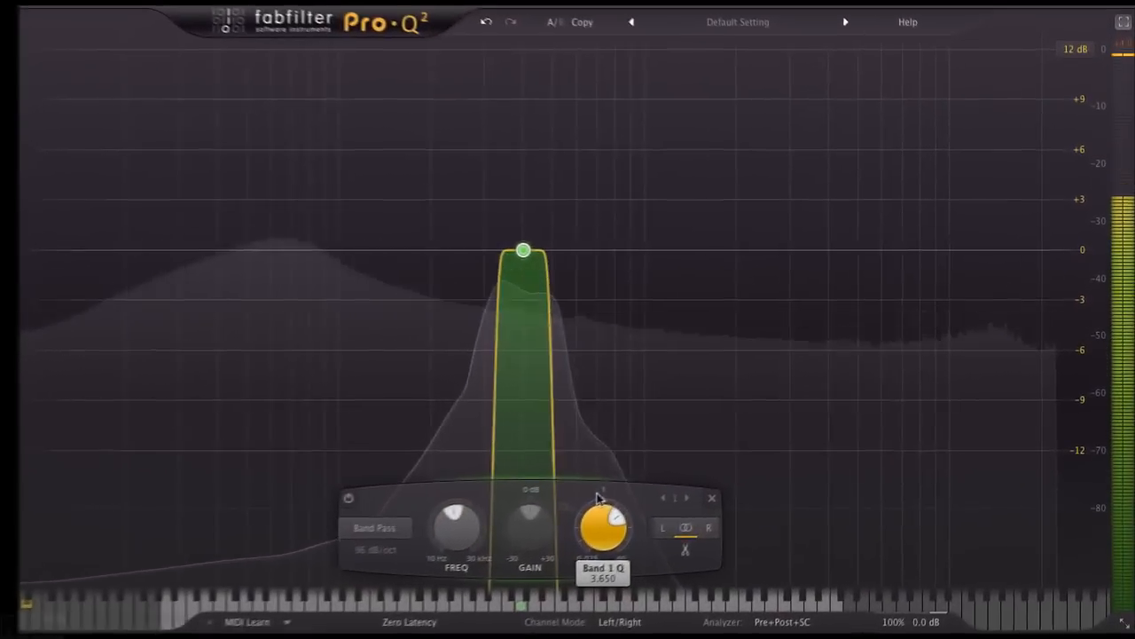
pyautogui.moveTo(523, 248); pyautogui.dragTo(302, 249)
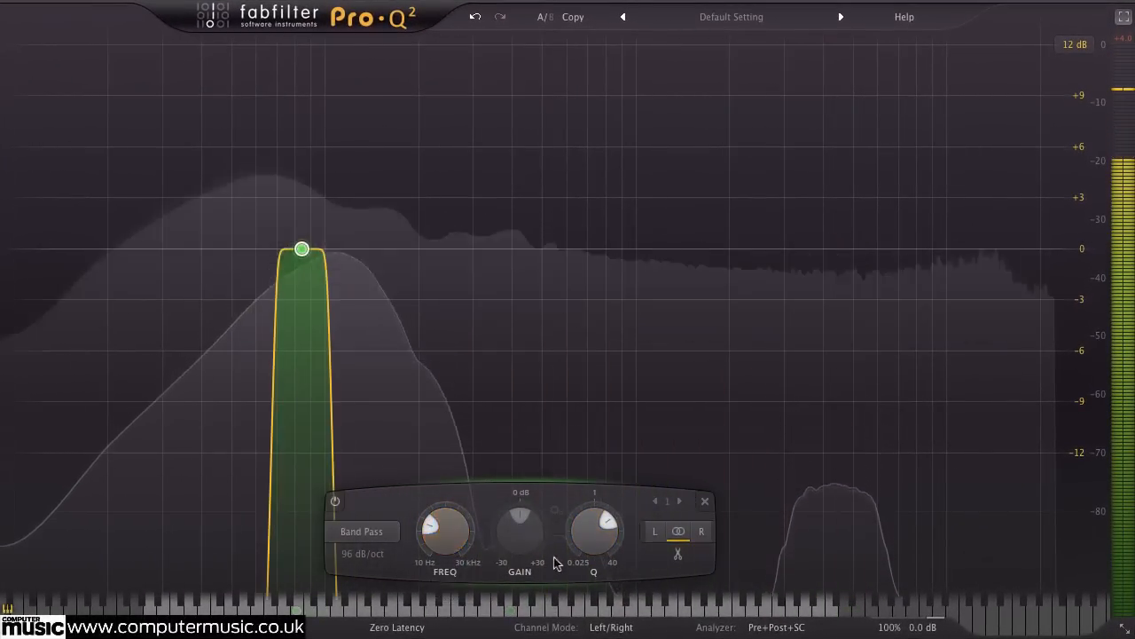
pyautogui.moveTo(593, 530); pyautogui.dragTo(593, 585)
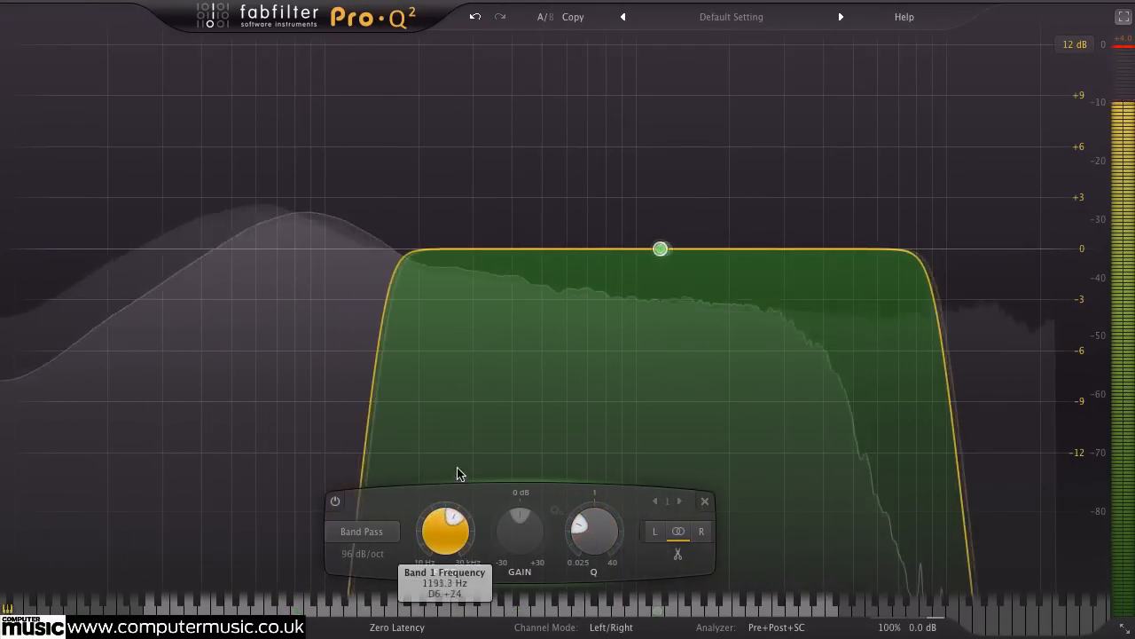
pyautogui.moveTo(661, 249); pyautogui.dragTo(421, 249)
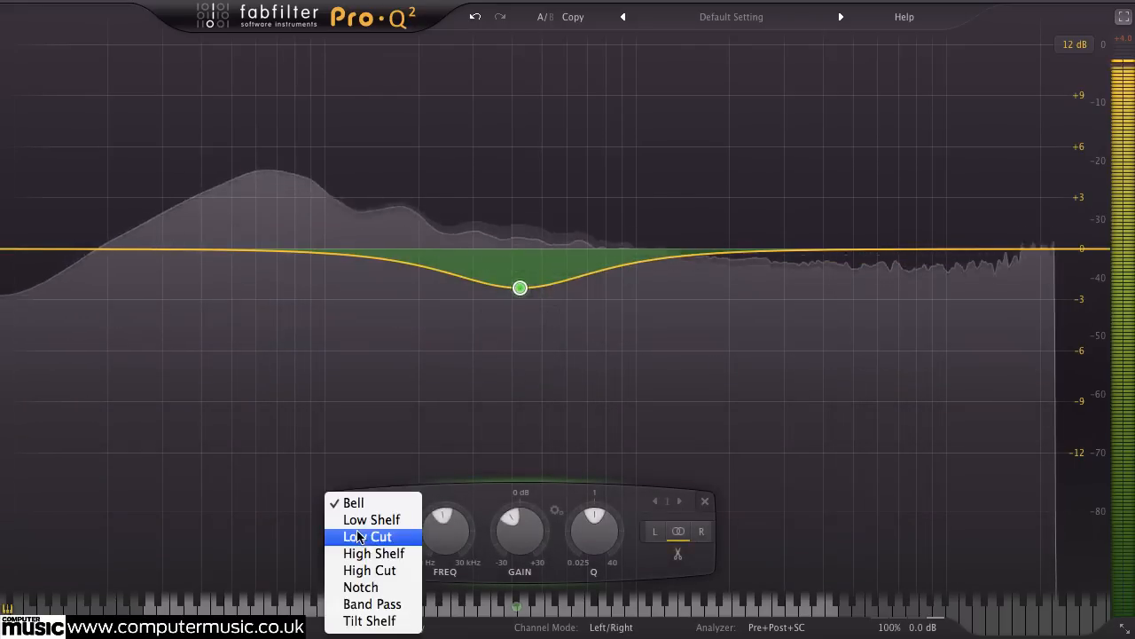
# - Make the band a 96 dB/oct Band Pass
pyautogui.click(371, 605)
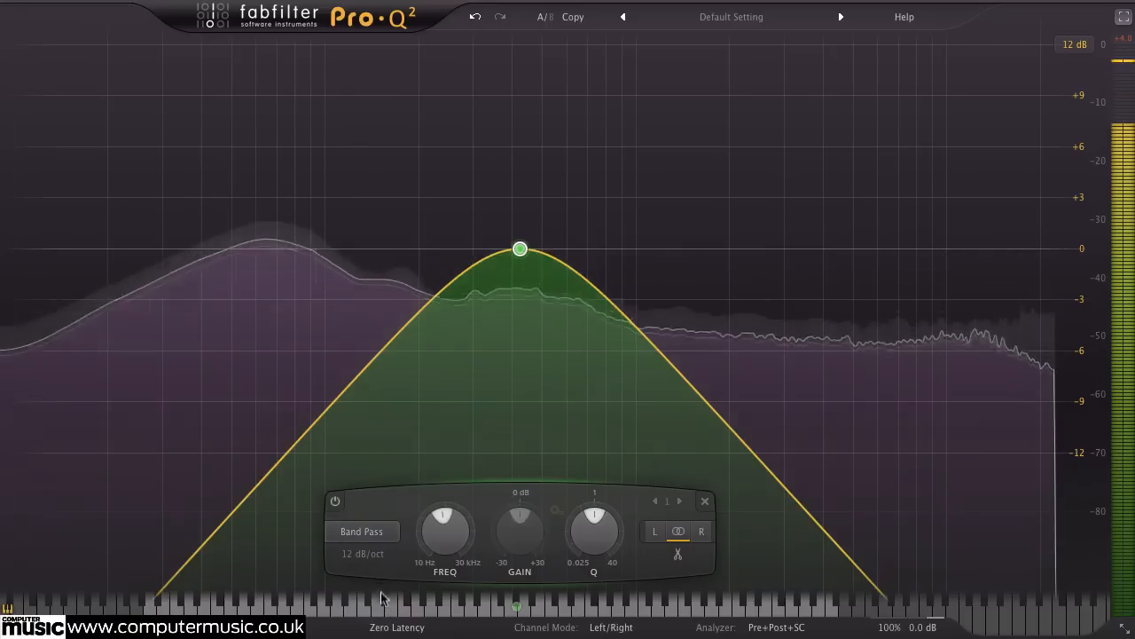
pyautogui.click(362, 553)
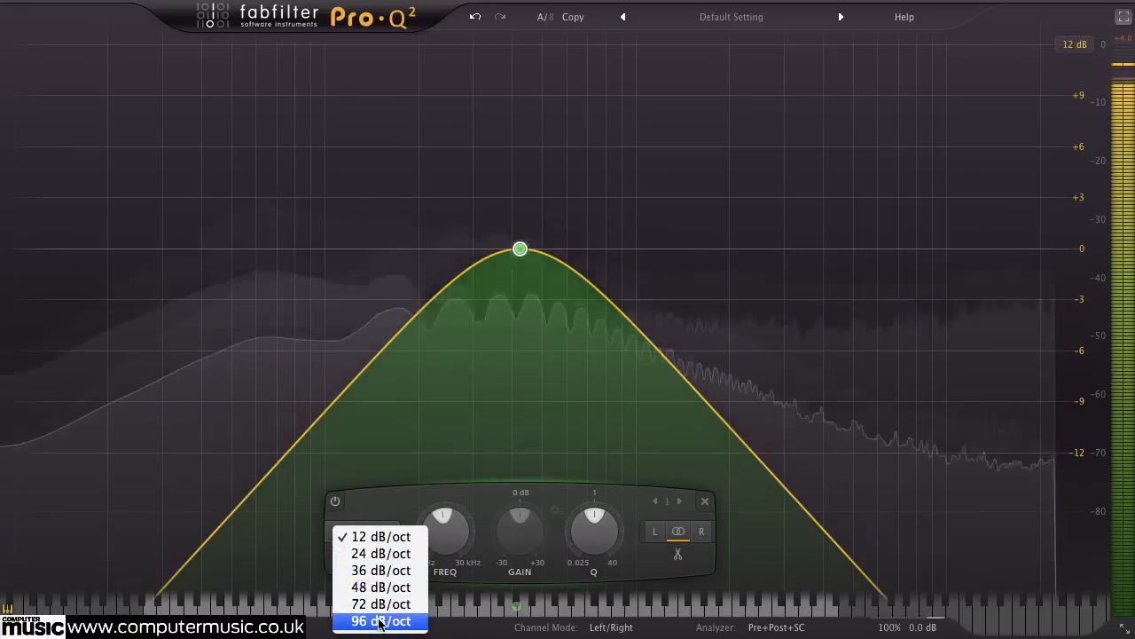
pyautogui.click(380, 620)
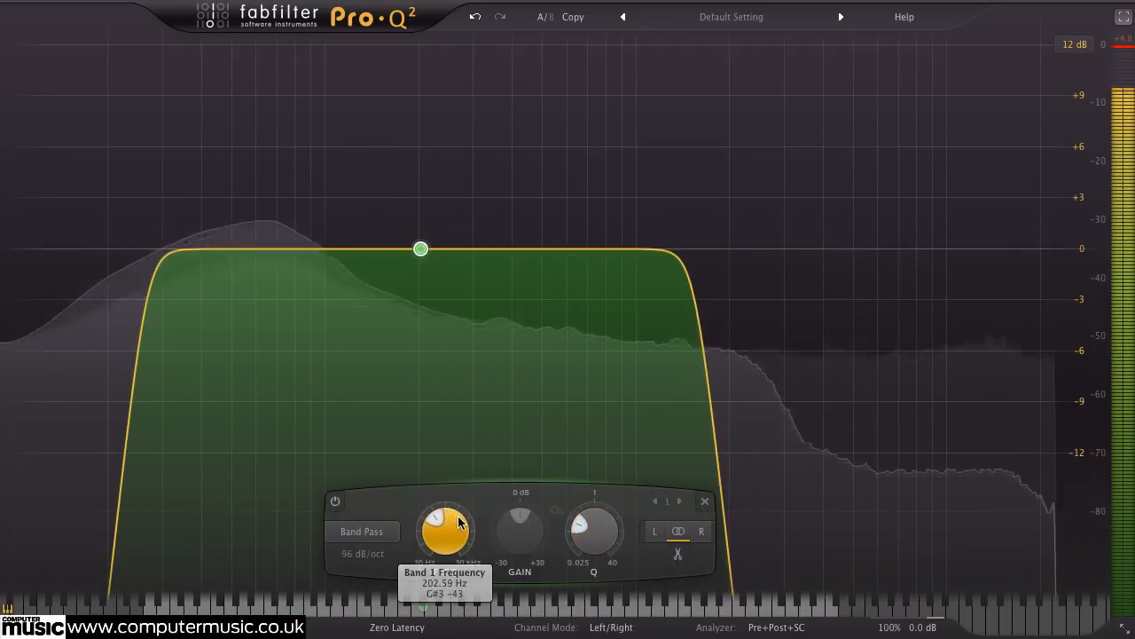
# - Change the band shape to Notch and sweep it to about 900 Hz
pyautogui.click(362, 531)
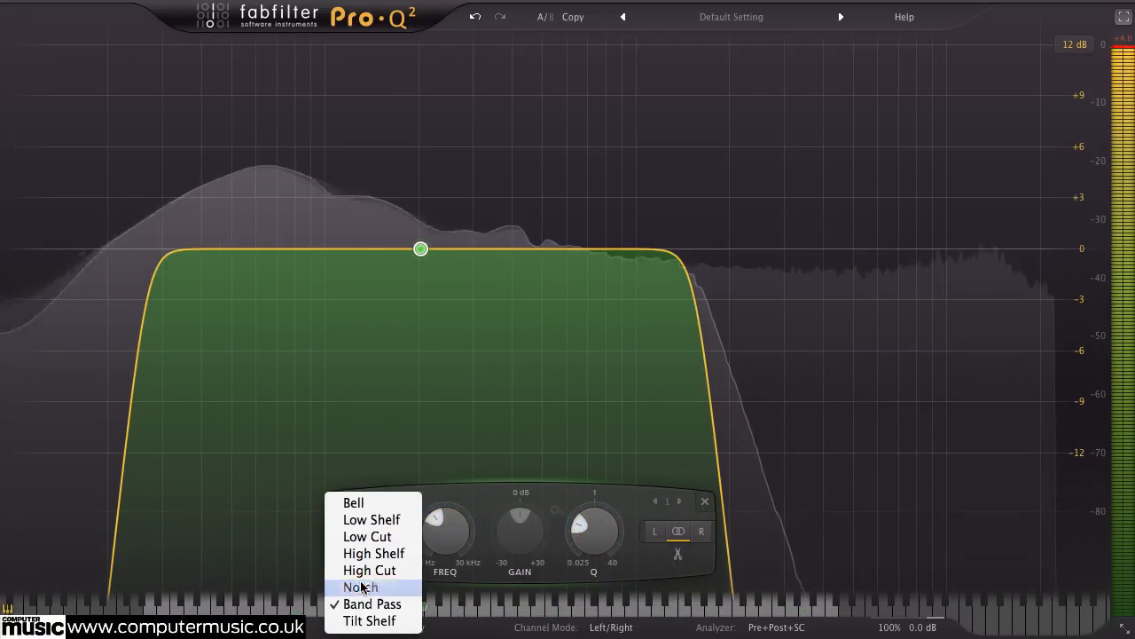
pyautogui.click(360, 586)
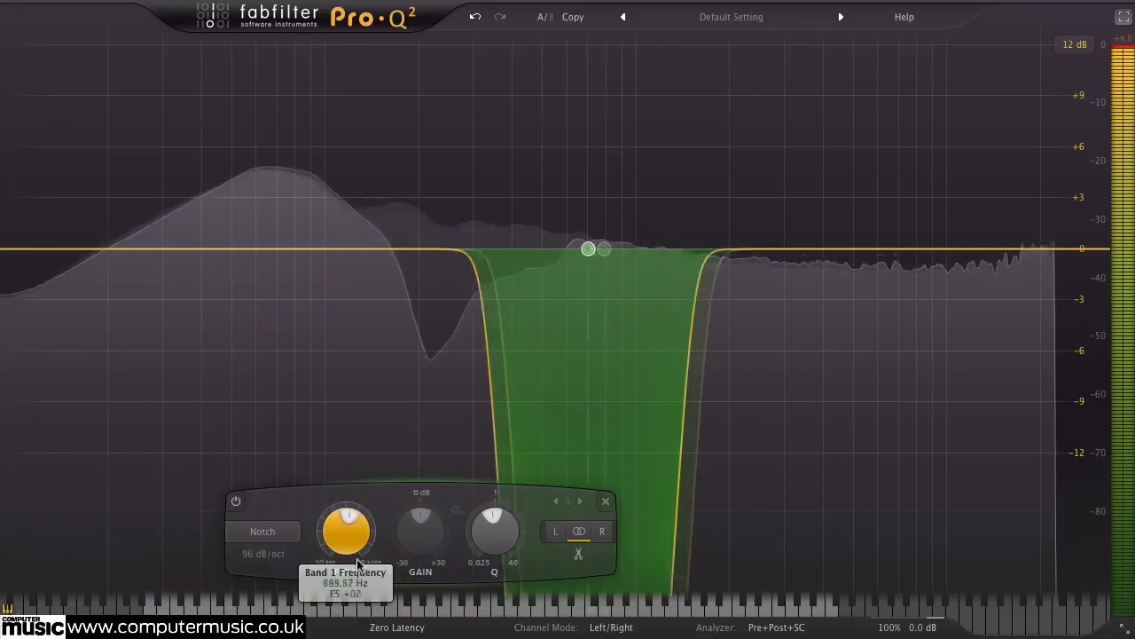
pyautogui.moveTo(601, 248); pyautogui.dragTo(559, 249)
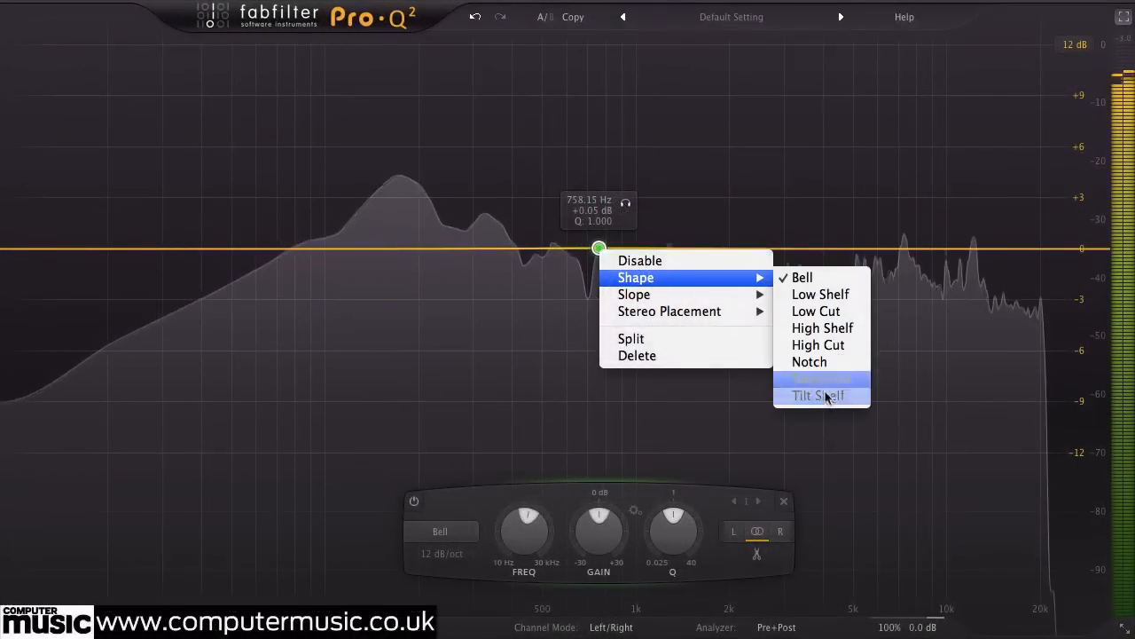
# - Convert the bell band to a tilt shelf and tilt it to boost the highs
pyautogui.click(818, 395)
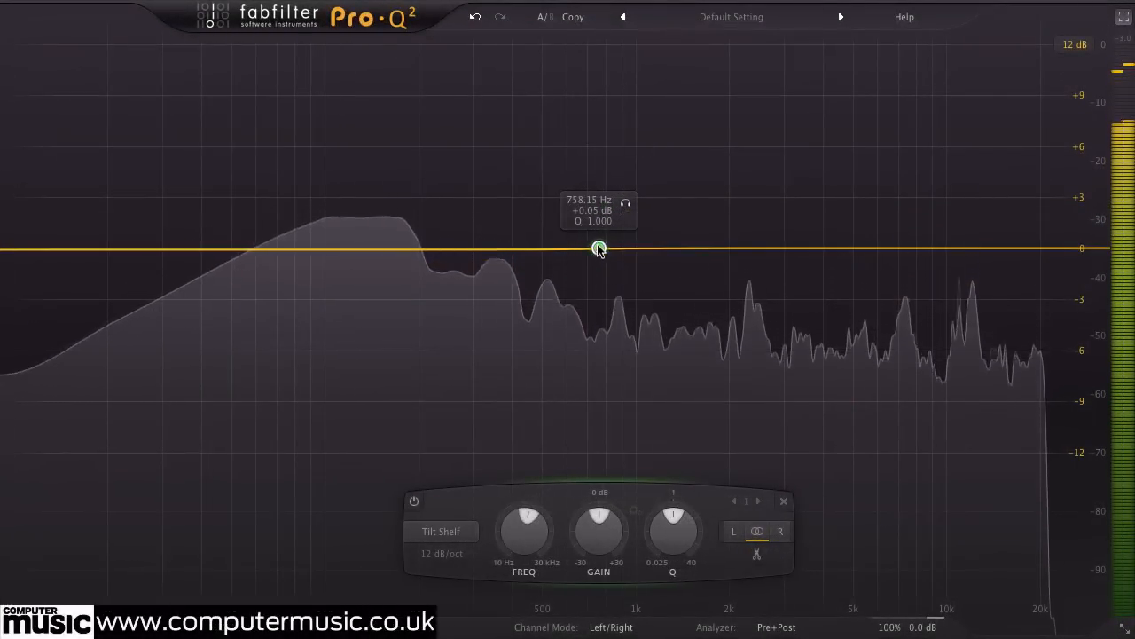
pyautogui.moveTo(599, 248); pyautogui.dragTo(606, 263)
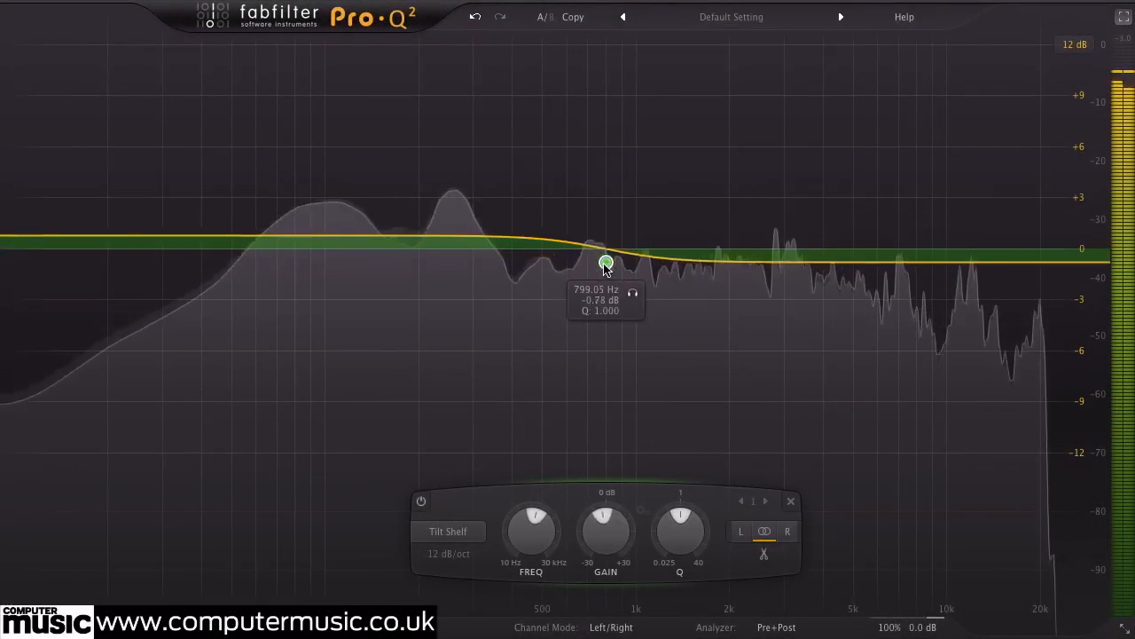
pyautogui.moveTo(606, 263); pyautogui.dragTo(609, 244)
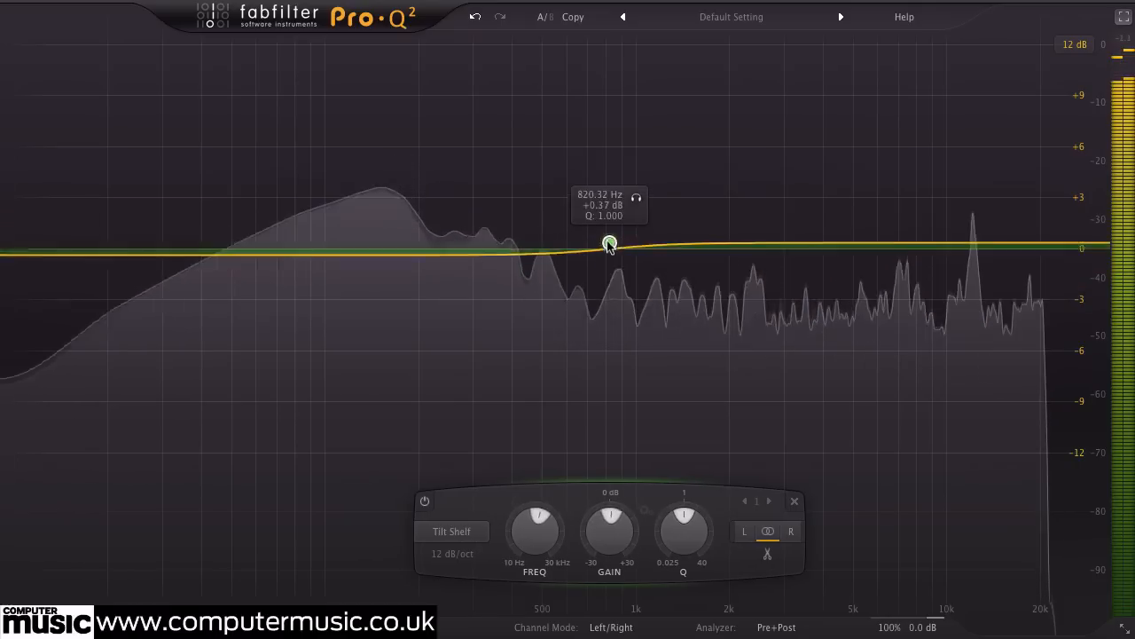
pyautogui.moveTo(610, 244); pyautogui.dragTo(700, 205)
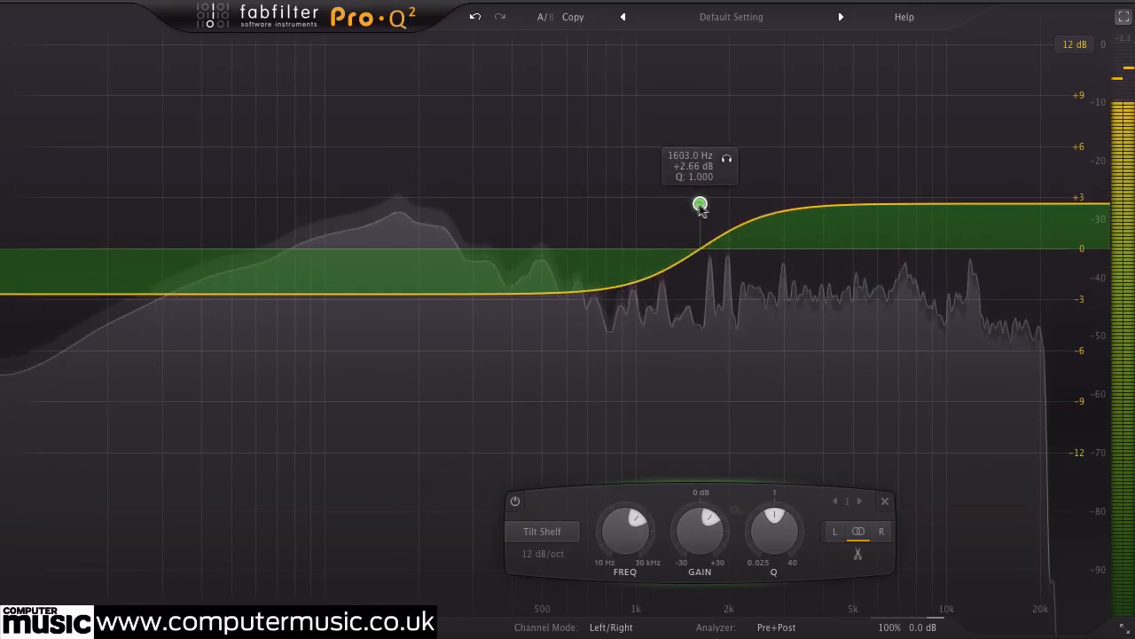
pyautogui.moveTo(700, 204); pyautogui.dragTo(704, 171)
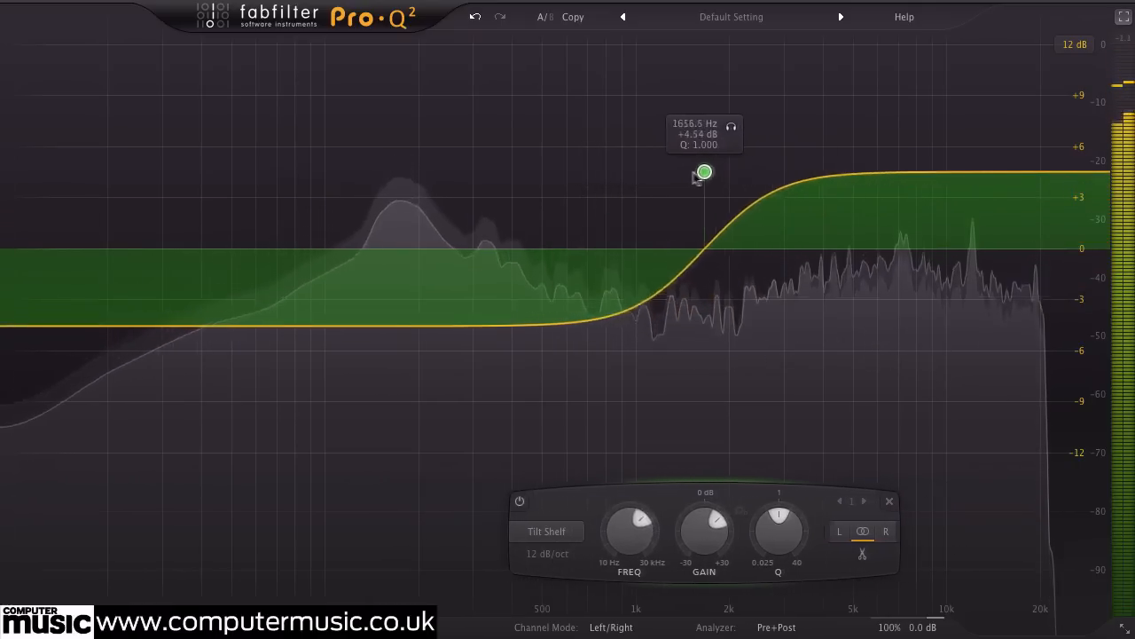
# - Place the tilt pivot around 650 Hz and give the shelf a gentler 12 dB/oct slope
pyautogui.moveTo(704, 171); pyautogui.dragTo(495, 190)
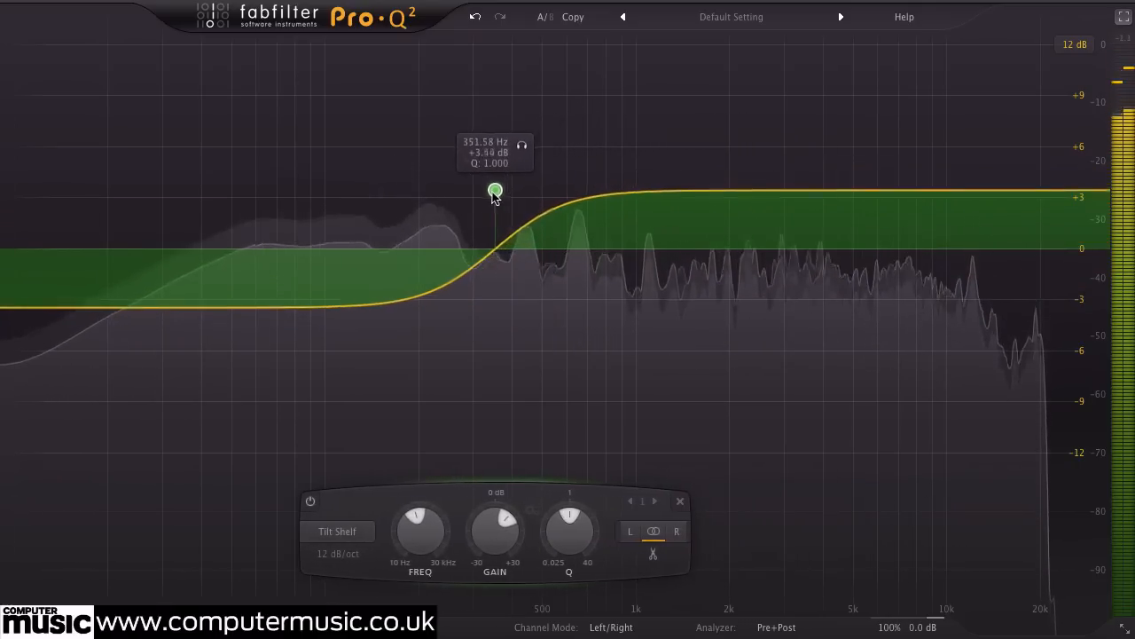
pyautogui.moveTo(495, 189); pyautogui.dragTo(578, 210)
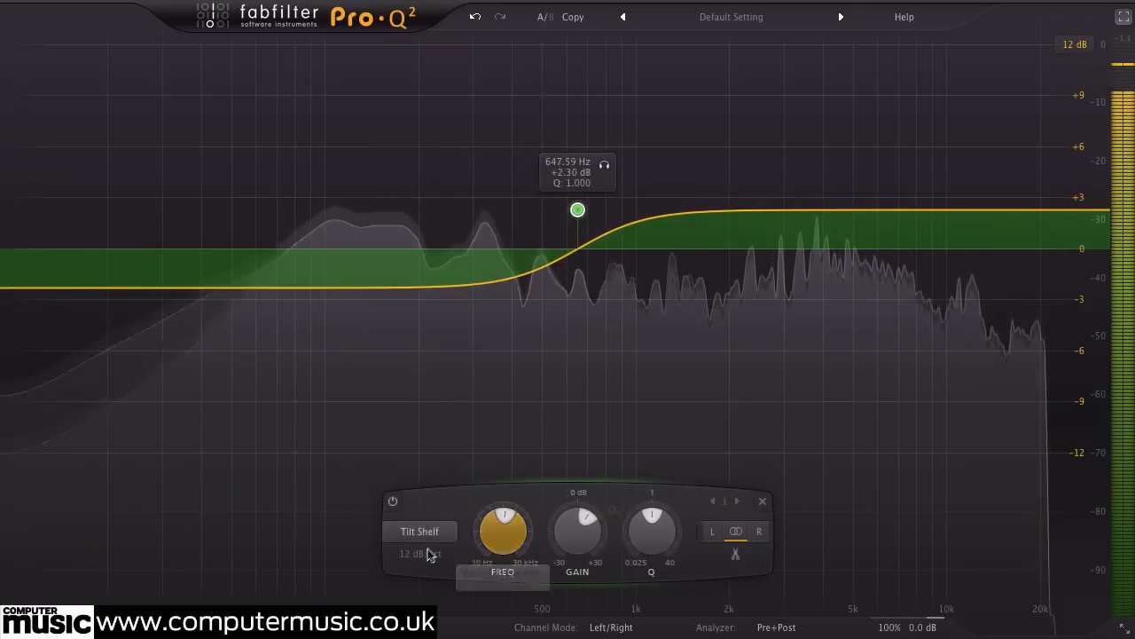
pyautogui.moveTo(577, 209); pyautogui.dragTo(610, 211)
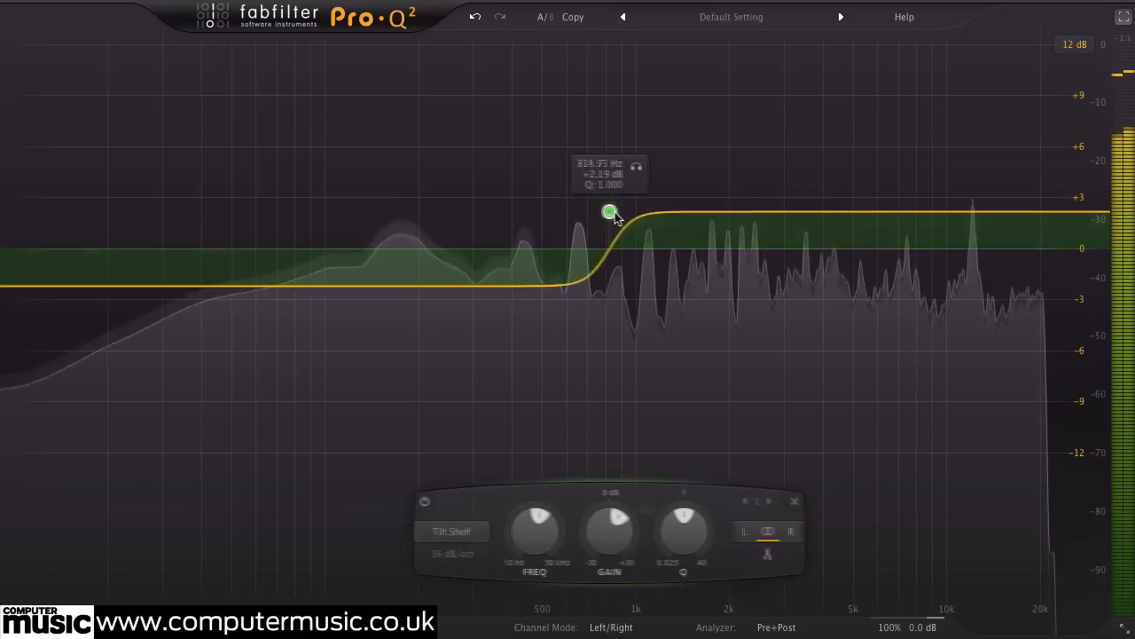
pyautogui.moveTo(609, 211); pyautogui.dragTo(568, 198)
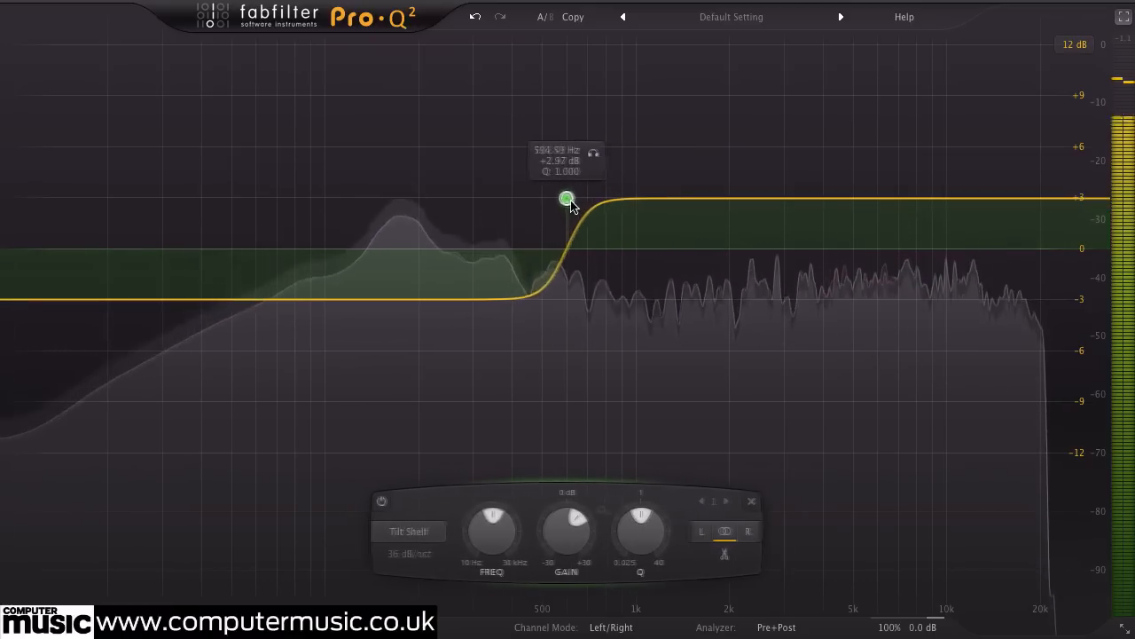
pyautogui.moveTo(568, 198); pyautogui.dragTo(584, 204)
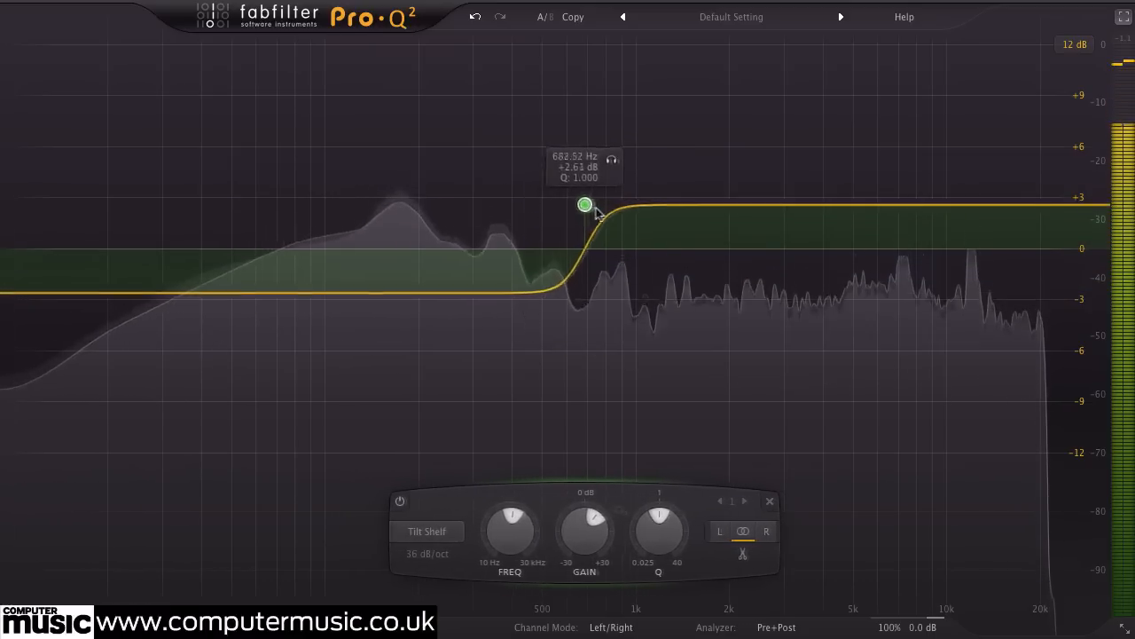
pyautogui.click(428, 553)
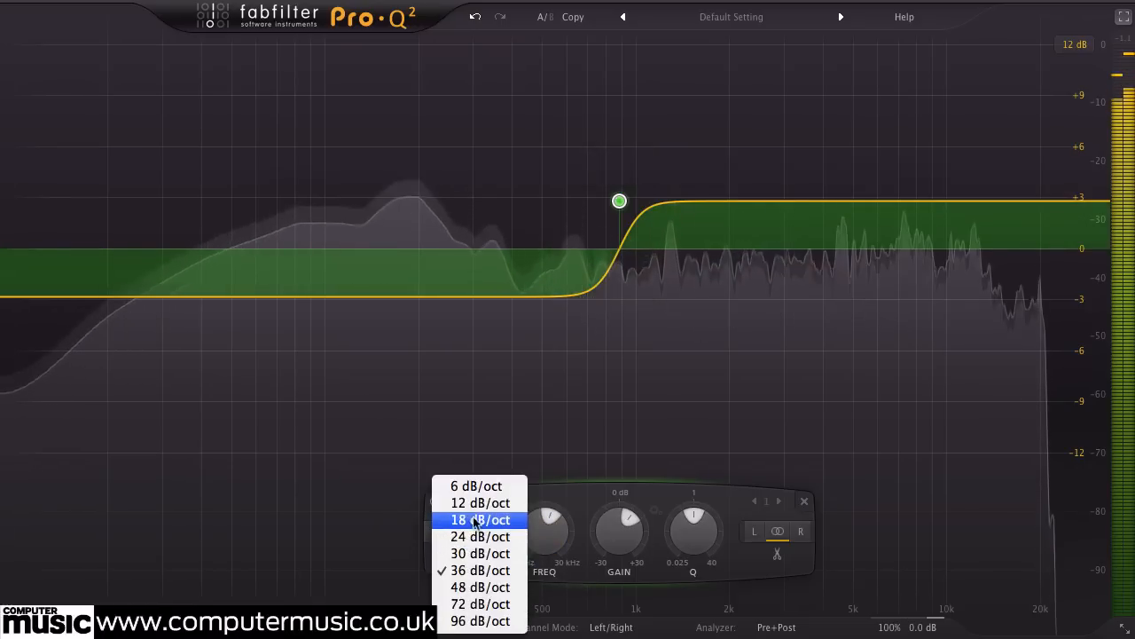
pyautogui.click(481, 503)
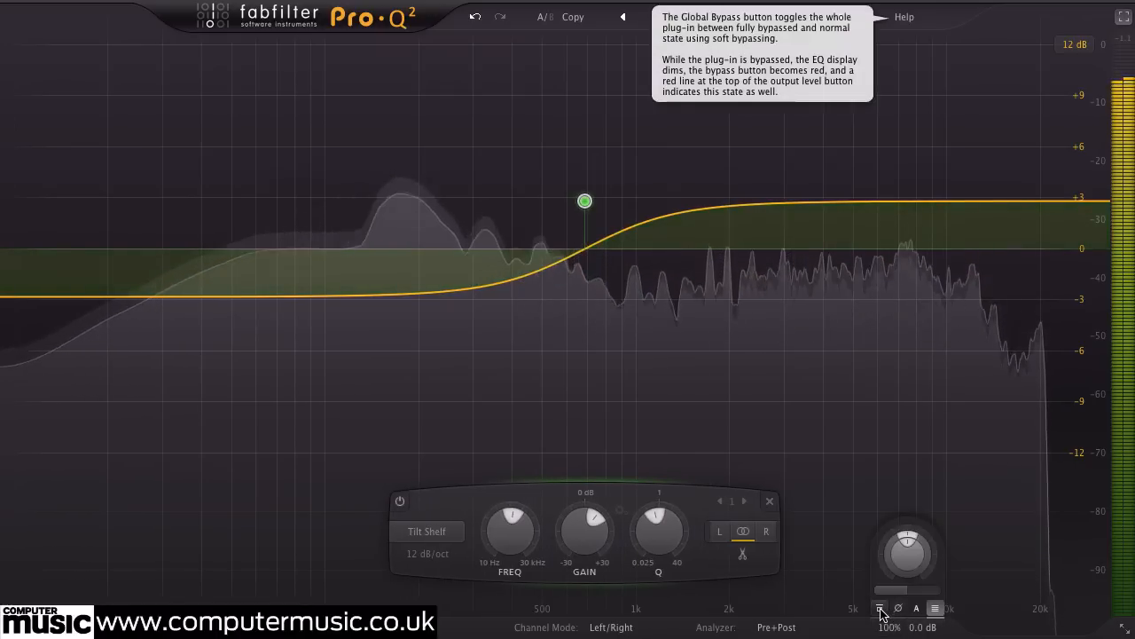
# - Toggle Global Bypass on and off to compare, leaving the tilt shelf EQ active
pyautogui.click(880, 609)
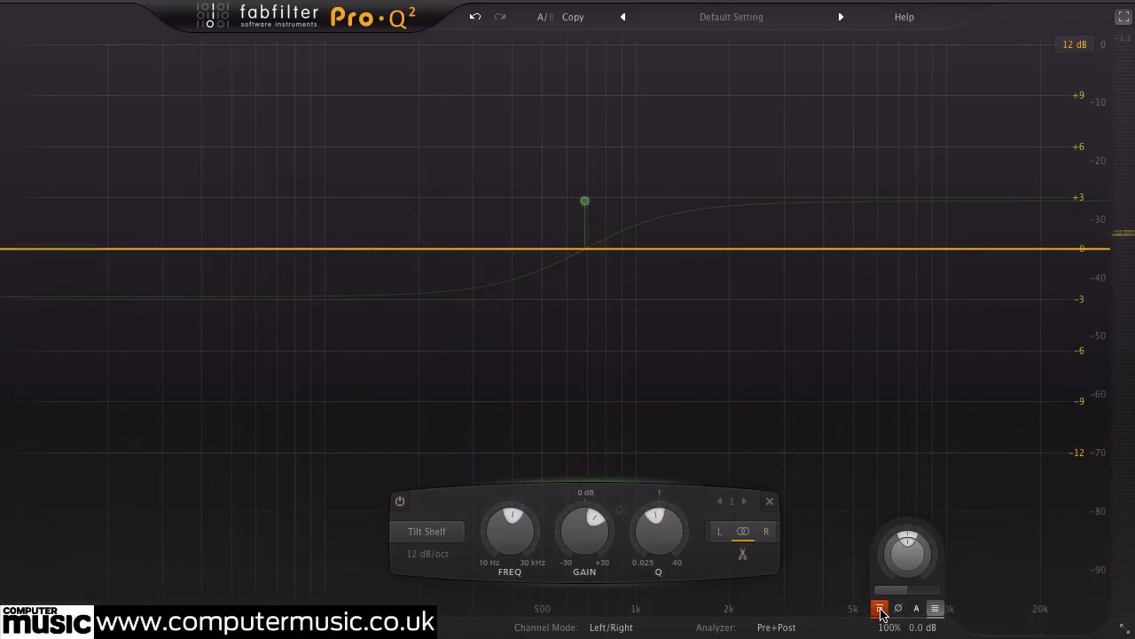
pyautogui.click(879, 607)
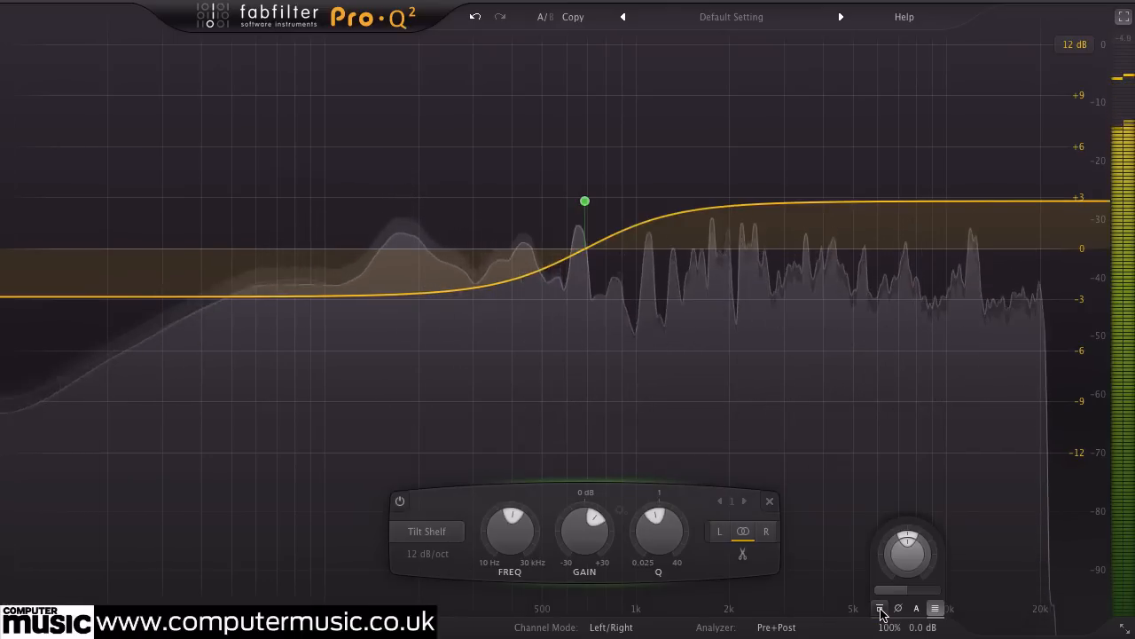
pyautogui.click(880, 608)
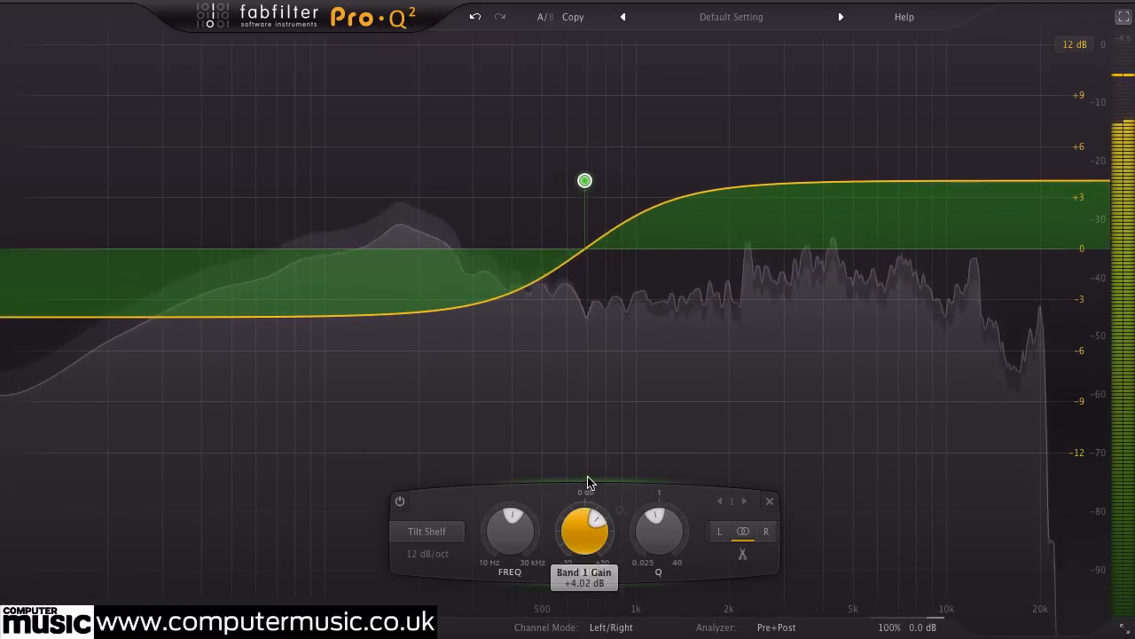
# - Switch the band near 400 Hz from Bell to Tilt Shelf with about +2 dB gain
pyautogui.moveTo(584, 530); pyautogui.dragTo(581, 554)
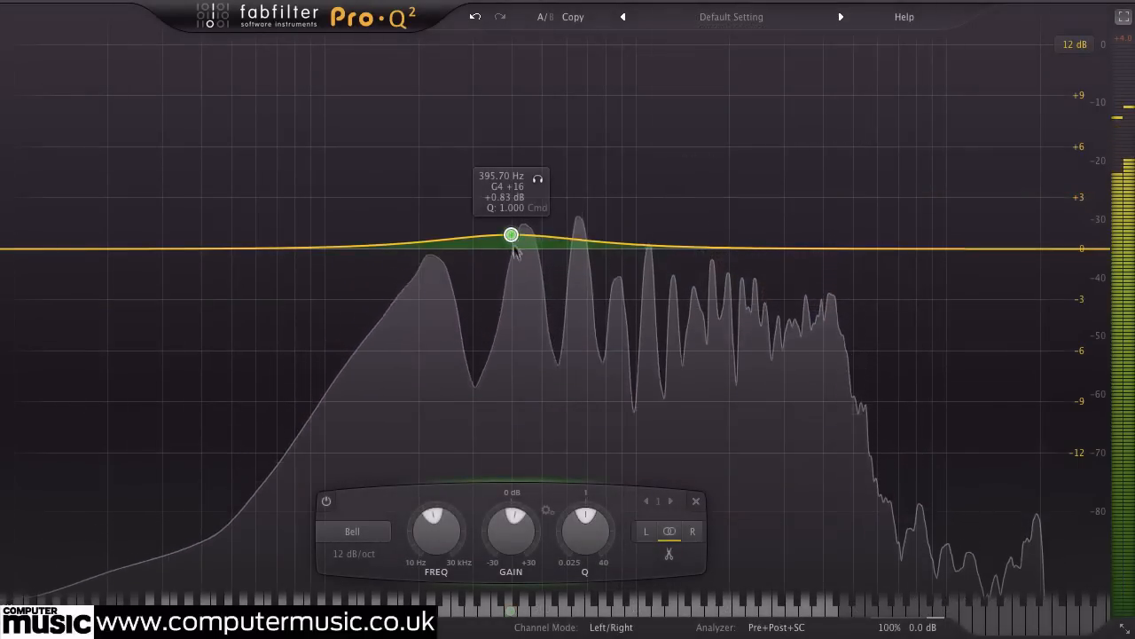
pyautogui.click(351, 530)
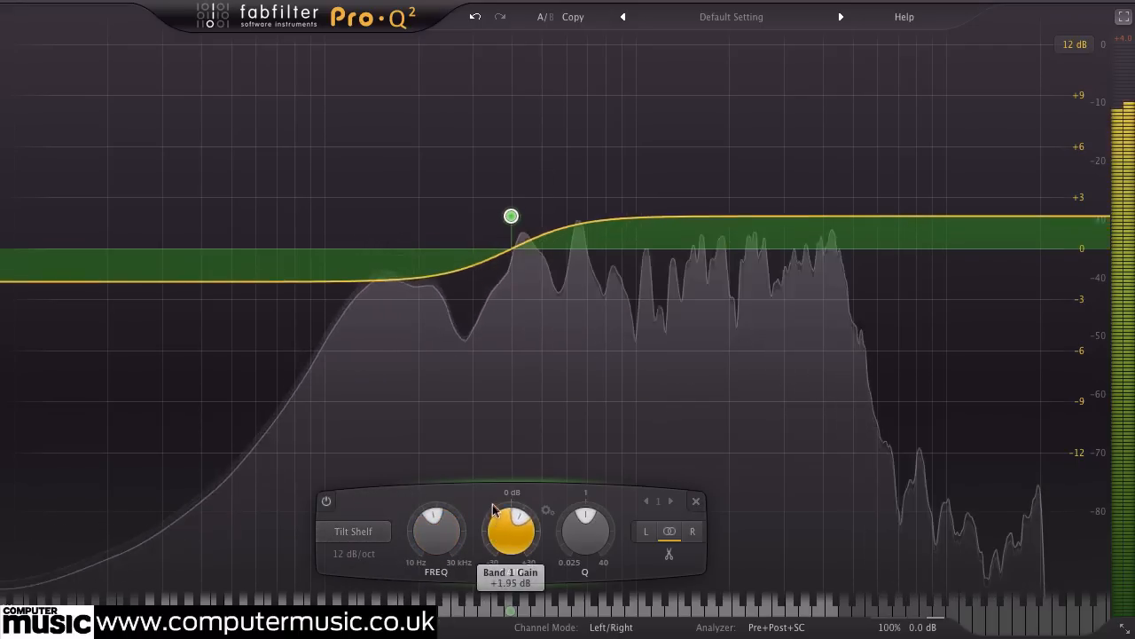
pyautogui.moveTo(511, 530); pyautogui.dragTo(497, 479)
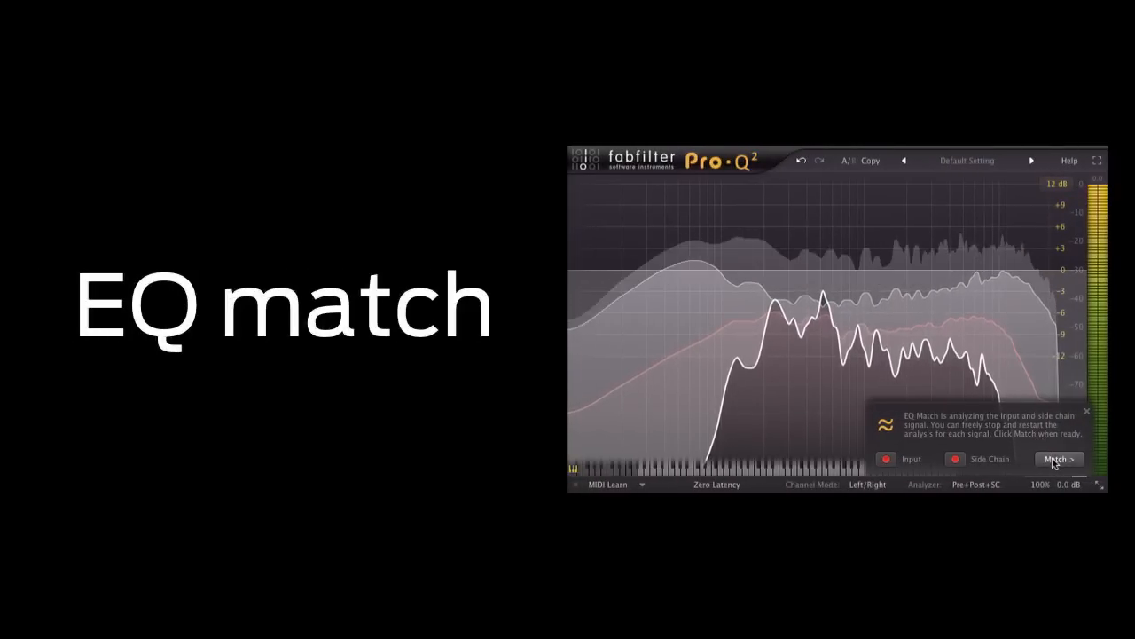
# - Apply the EQ match and move the band-count slider from 15 toward 24 bands
pyautogui.click(1058, 458)
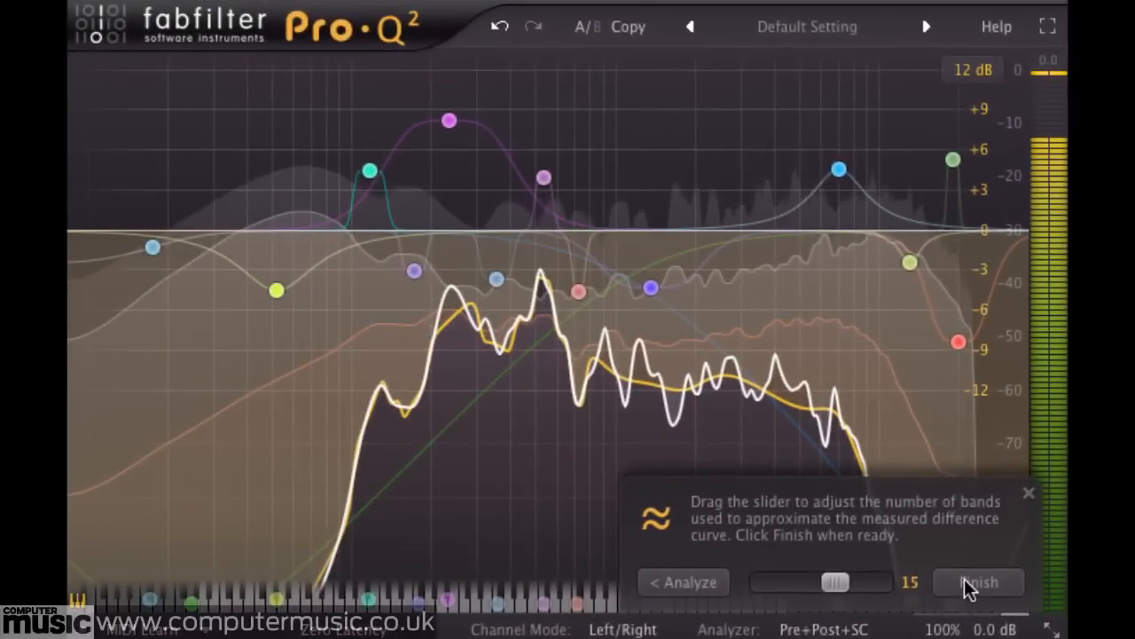
pyautogui.moveTo(831, 582); pyautogui.dragTo(852, 582)
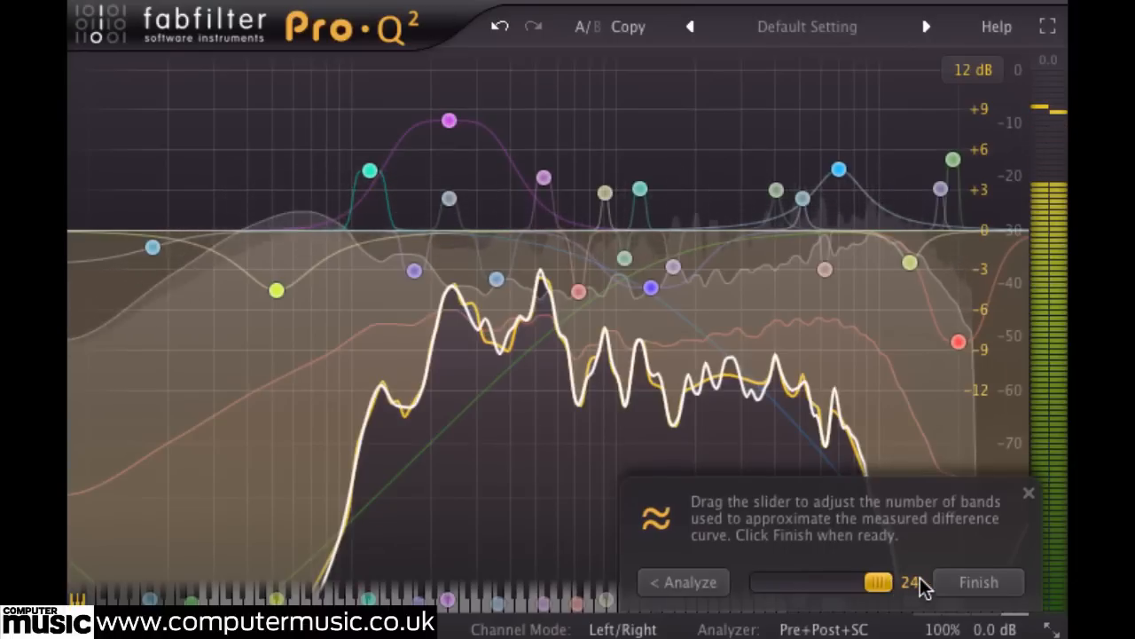
pyautogui.moveTo(878, 582); pyautogui.dragTo(763, 582)
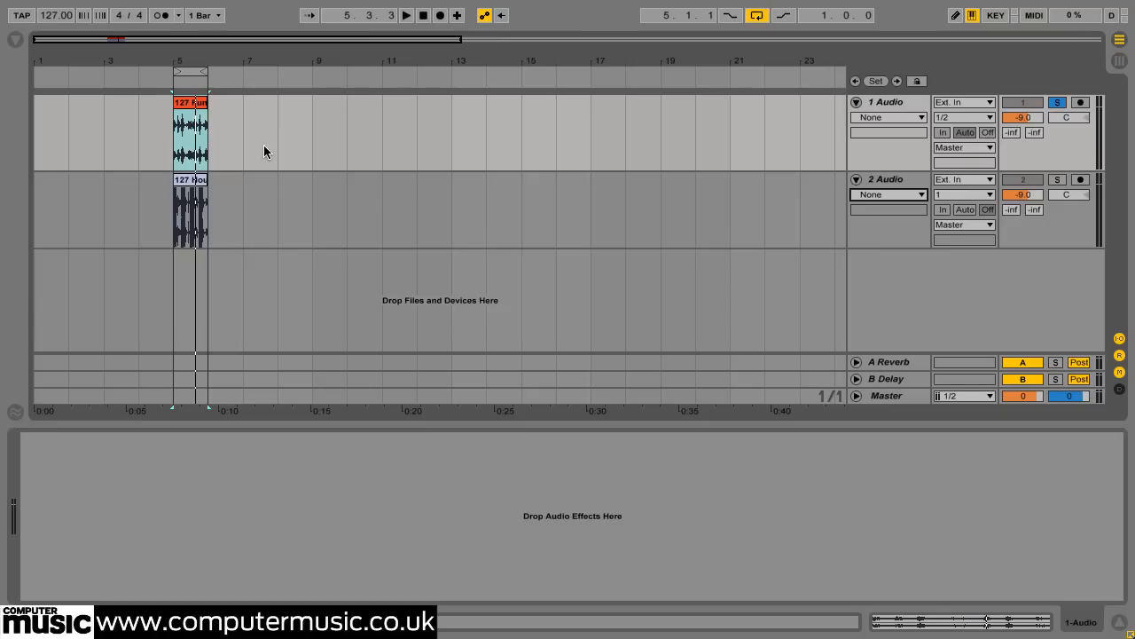
# - Play the funk beat, then the soloed house beat, and show the Plug-ins browser list
pyautogui.click(406, 15)
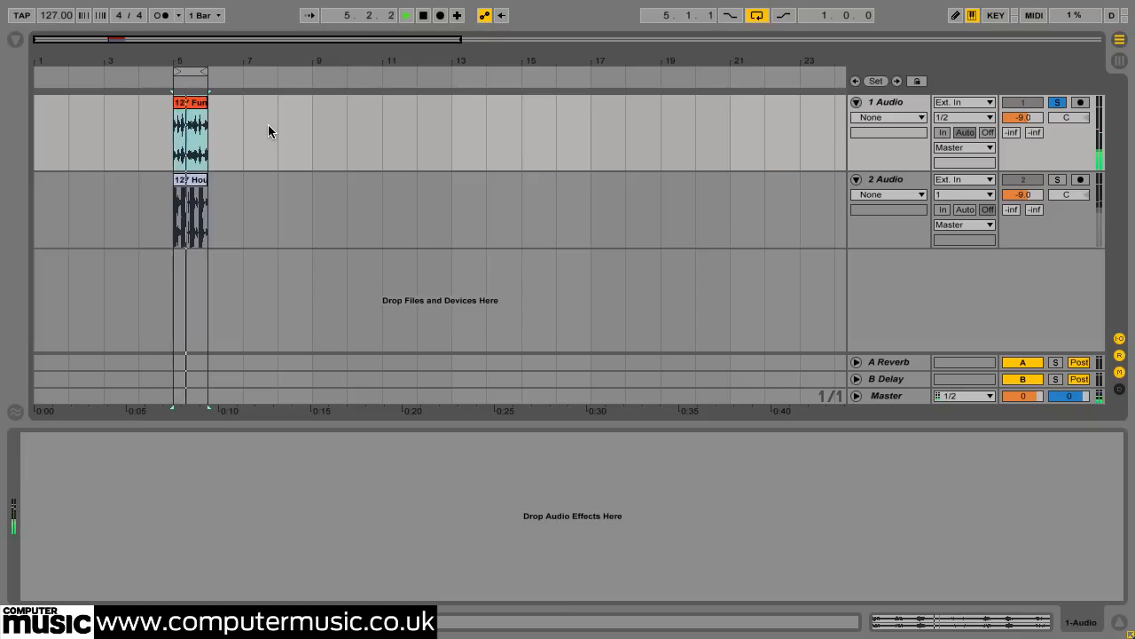
pyautogui.click(407, 15)
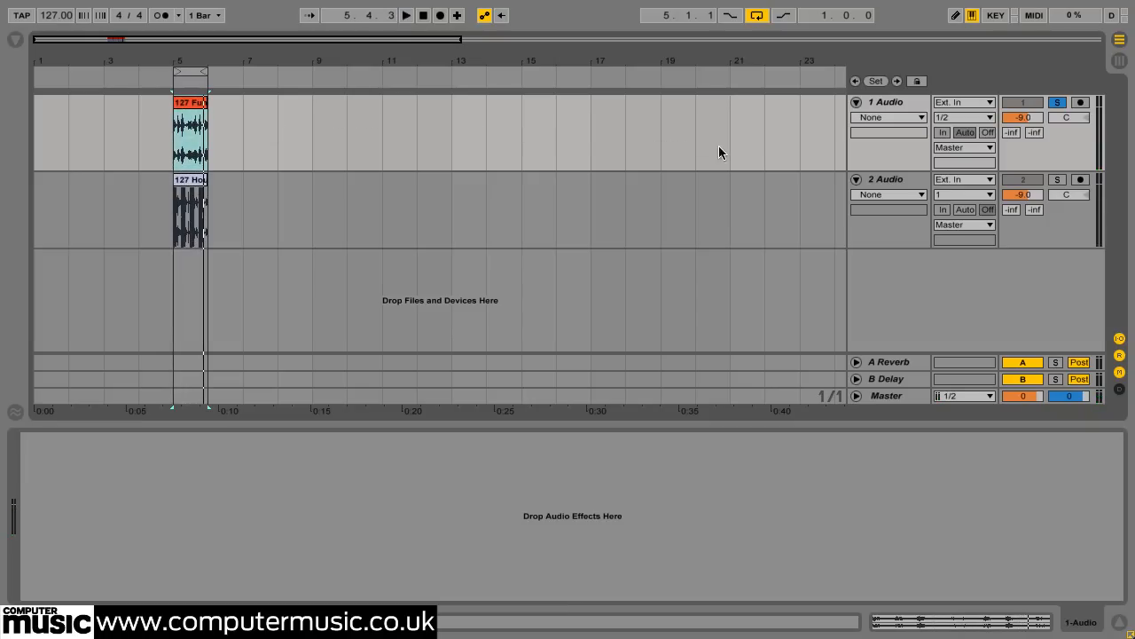
pyautogui.click(1056, 179)
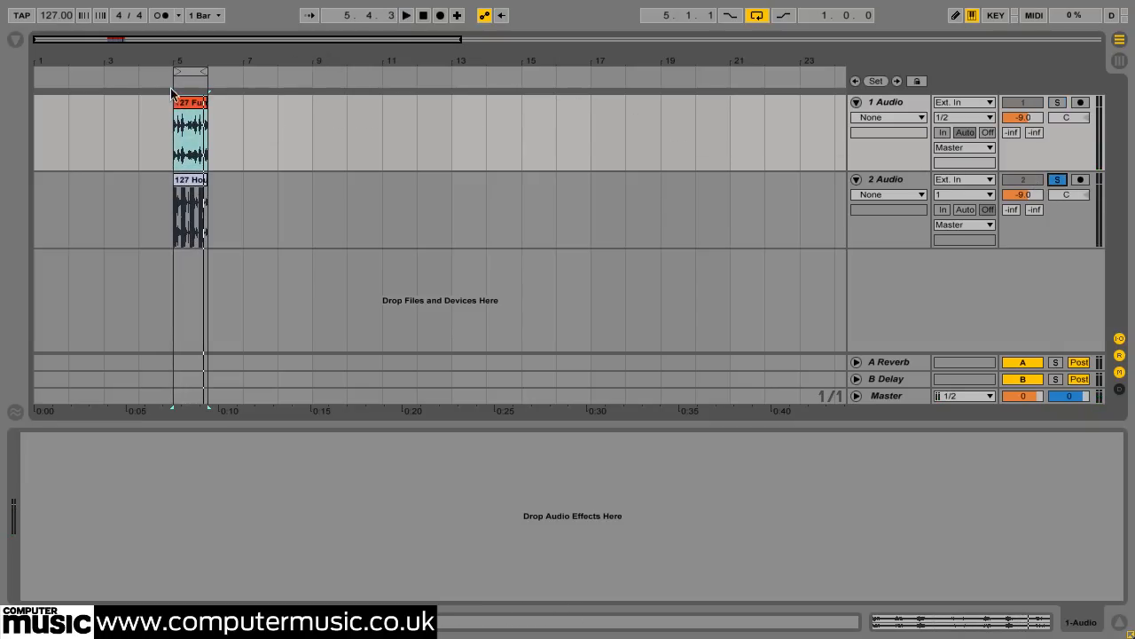
pyautogui.click(405, 15)
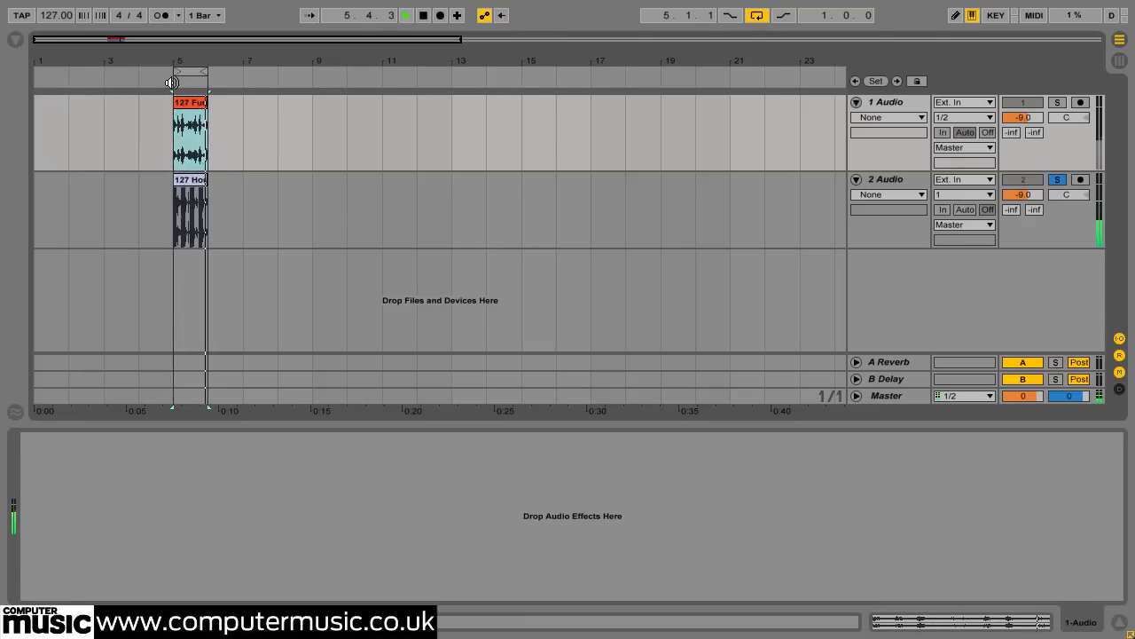
pyautogui.click(406, 16)
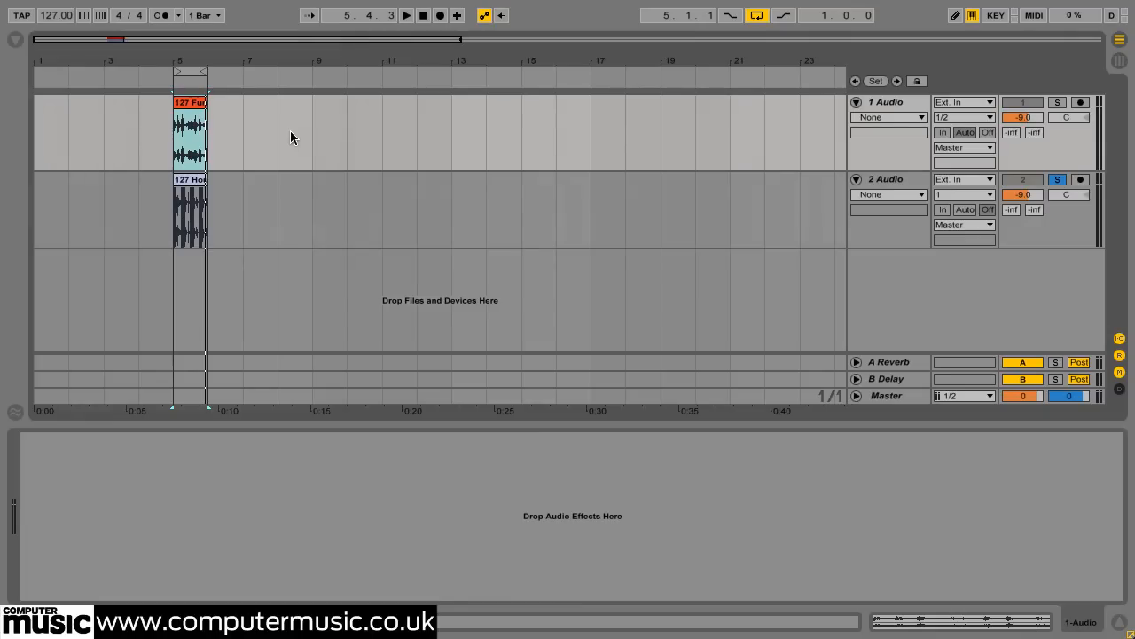
pyautogui.click(14, 40)
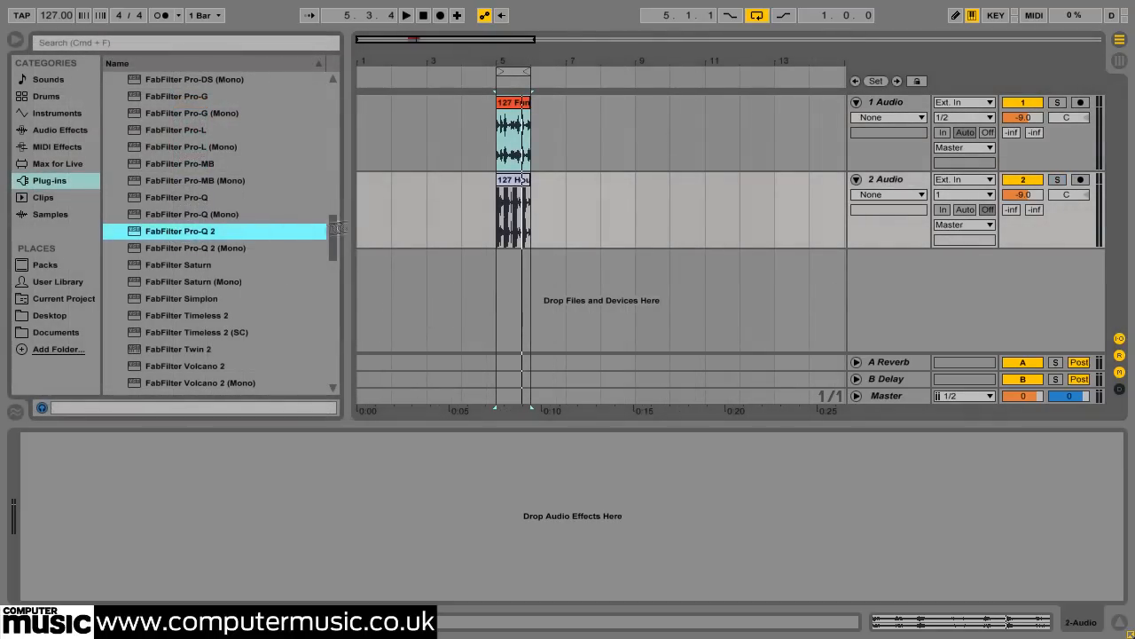
# - Load FabFilter Pro-Q 2 on track 2 and set track 1's Audio To to 2-Audio
pyautogui.doubleClick(181, 230)
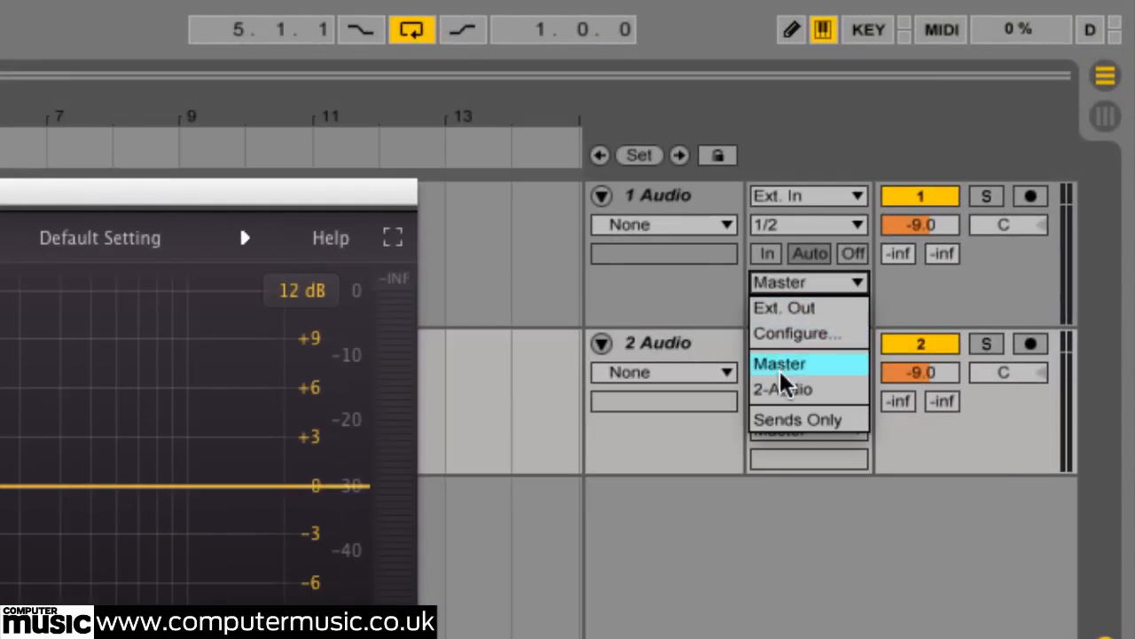
pyautogui.click(782, 390)
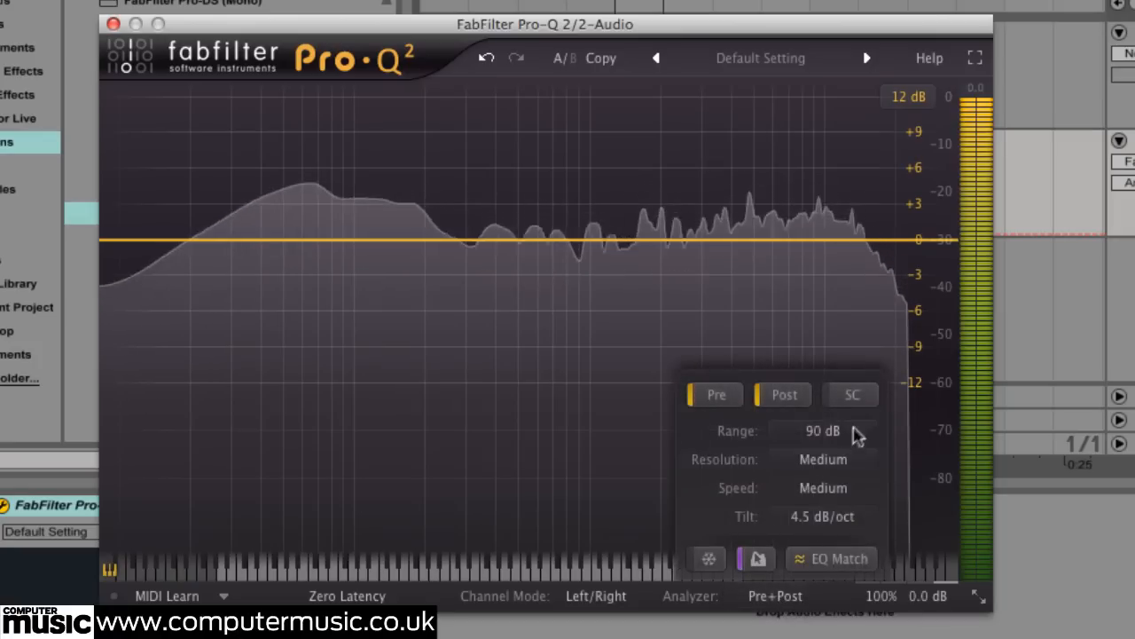
# - Run EQ Match of the house beat against the funk beat sidechain, giving 15 bands
pyautogui.click(850, 394)
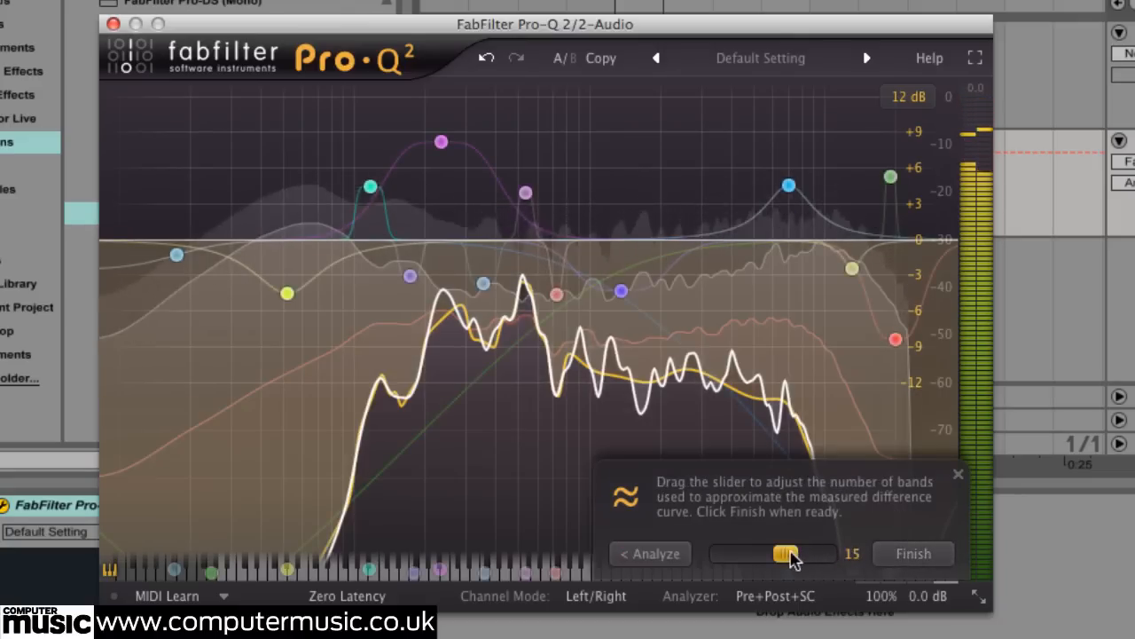
# - Try 24, 0 and 24 matching bands, then settle around 19
pyautogui.moveTo(784, 553); pyautogui.dragTo(825, 554)
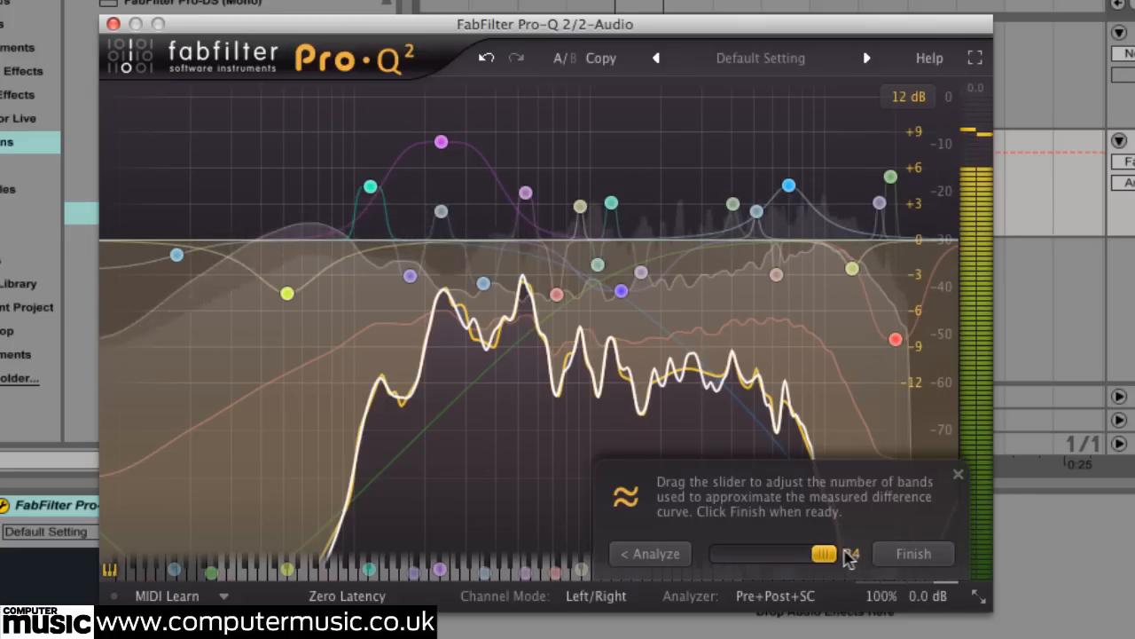
pyautogui.moveTo(824, 553); pyautogui.dragTo(718, 552)
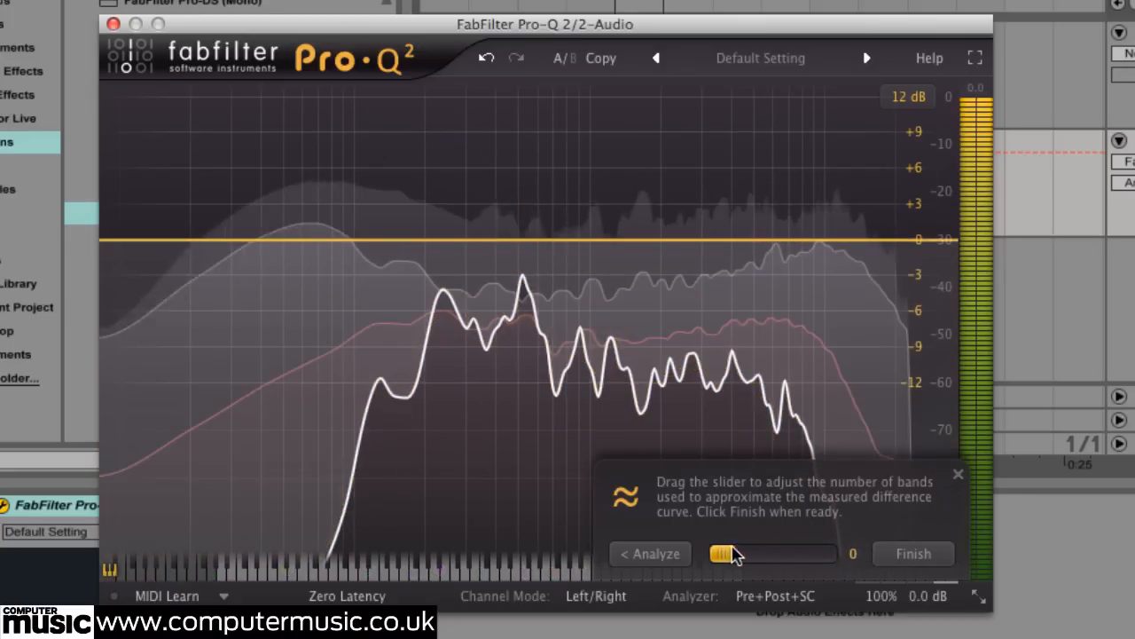
pyautogui.moveTo(722, 553); pyautogui.dragTo(830, 553)
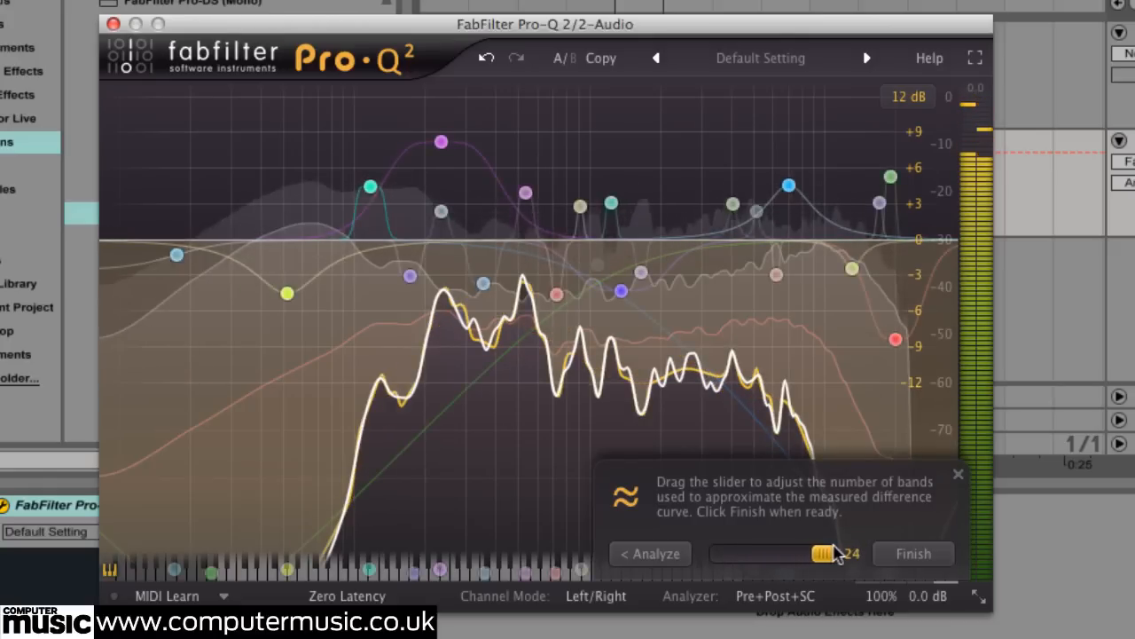
pyautogui.moveTo(829, 553); pyautogui.dragTo(794, 553)
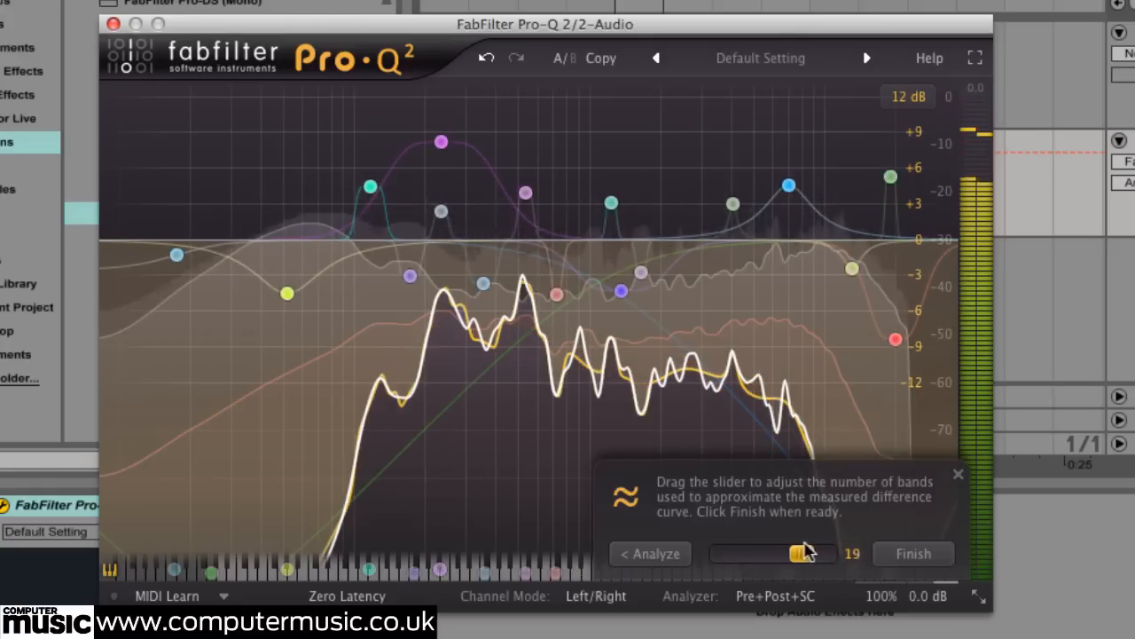
pyautogui.moveTo(794, 553); pyautogui.dragTo(772, 553)
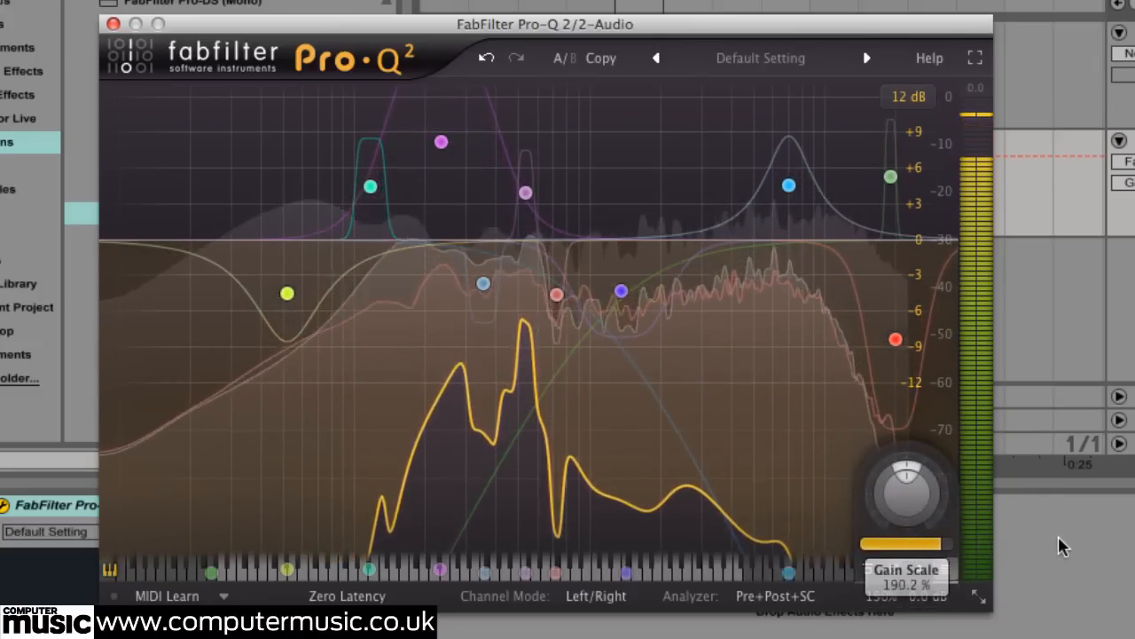
# - Lower the matched EQ's Gain Scale to 57%
pyautogui.moveTo(932, 543); pyautogui.dragTo(874, 543)
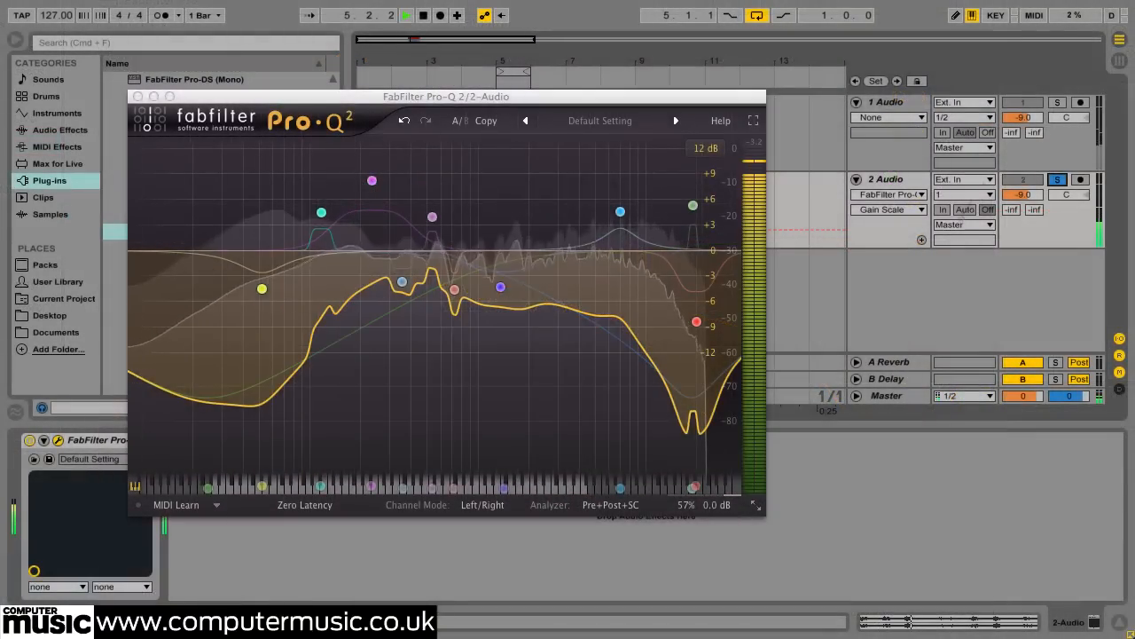
# - Toggle track 1's Solo during playback to A/B the funk beat, ending unsoloed
pyautogui.click(1057, 102)
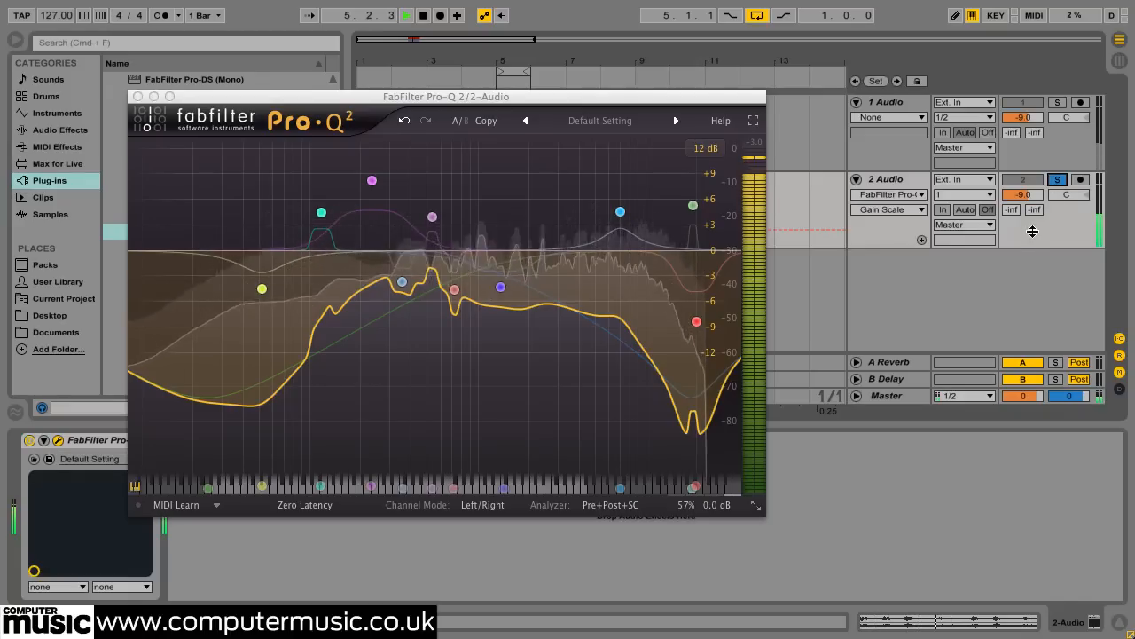
pyautogui.click(1057, 102)
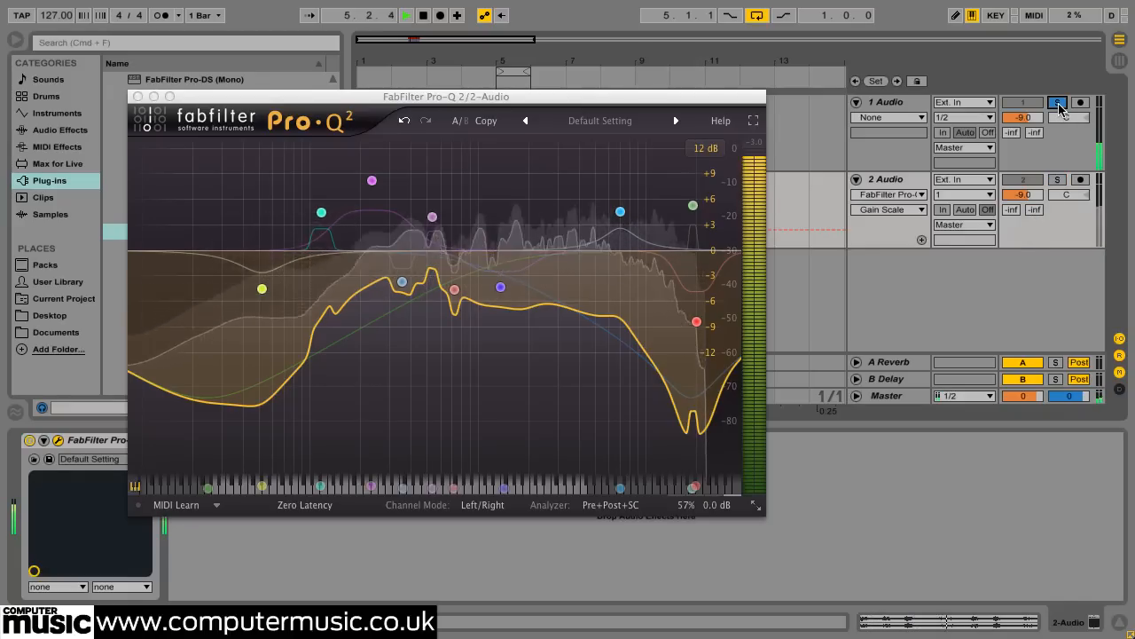
pyautogui.click(1057, 103)
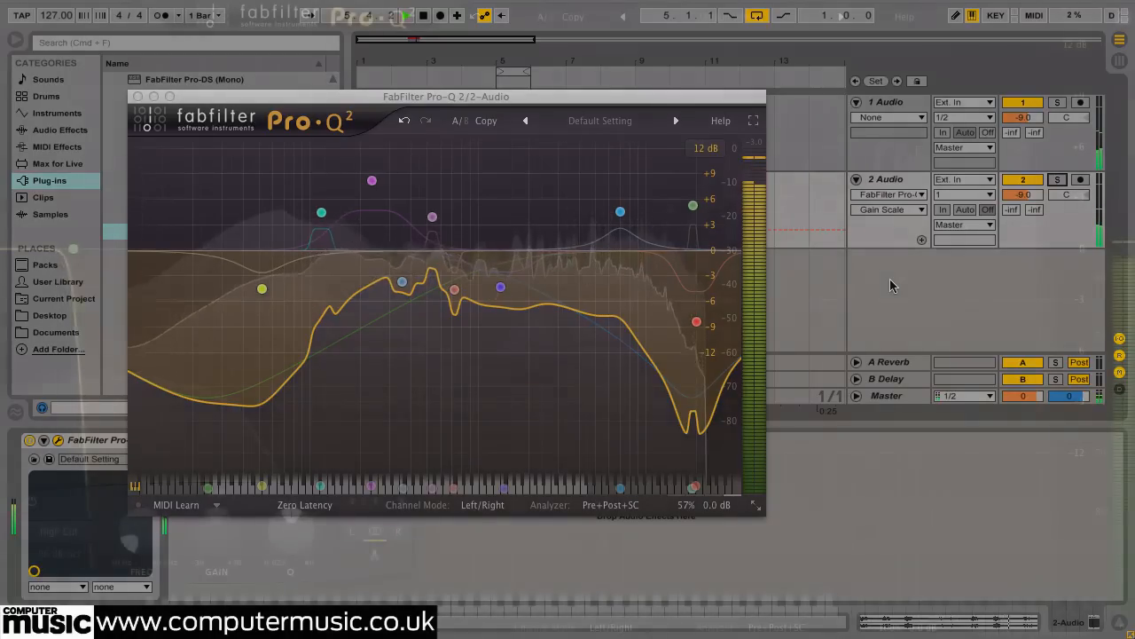
# - Select the 96 dB/oct high-cut band and sweep its cutoff from the lows up near the top
pyautogui.click(753, 119)
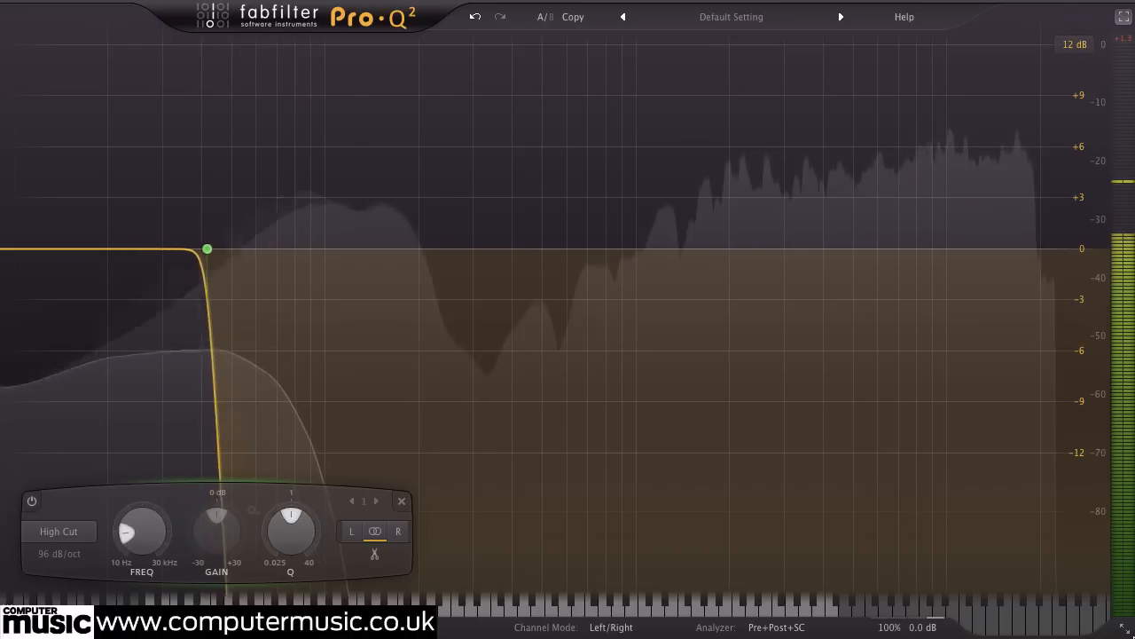
pyautogui.moveTo(207, 248); pyautogui.dragTo(341, 248)
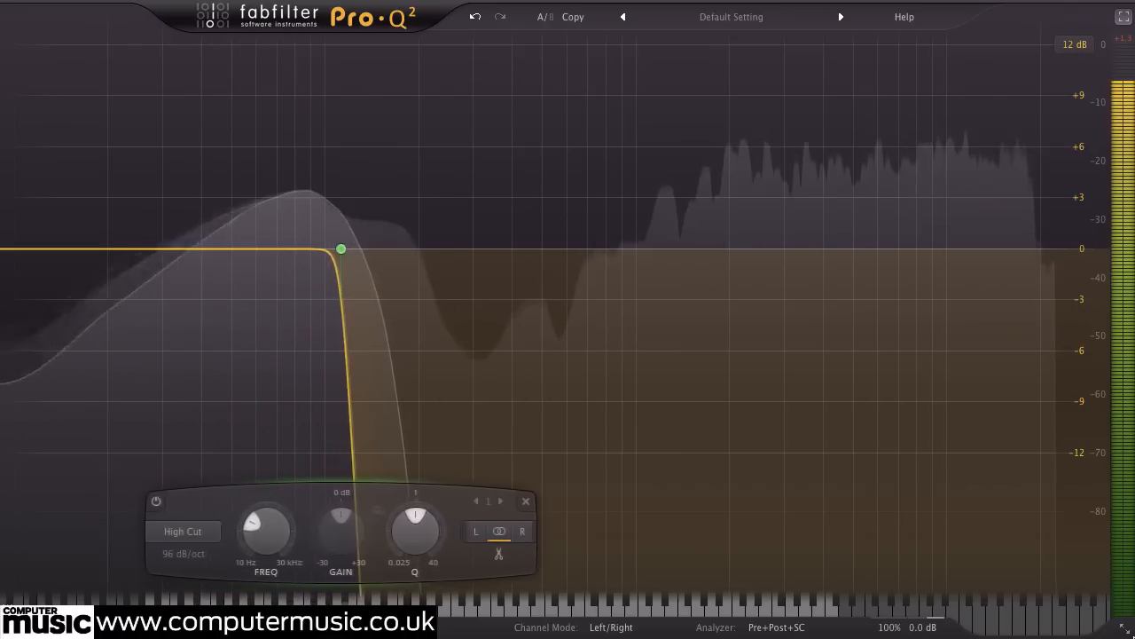
pyautogui.moveTo(341, 248); pyautogui.dragTo(477, 248)
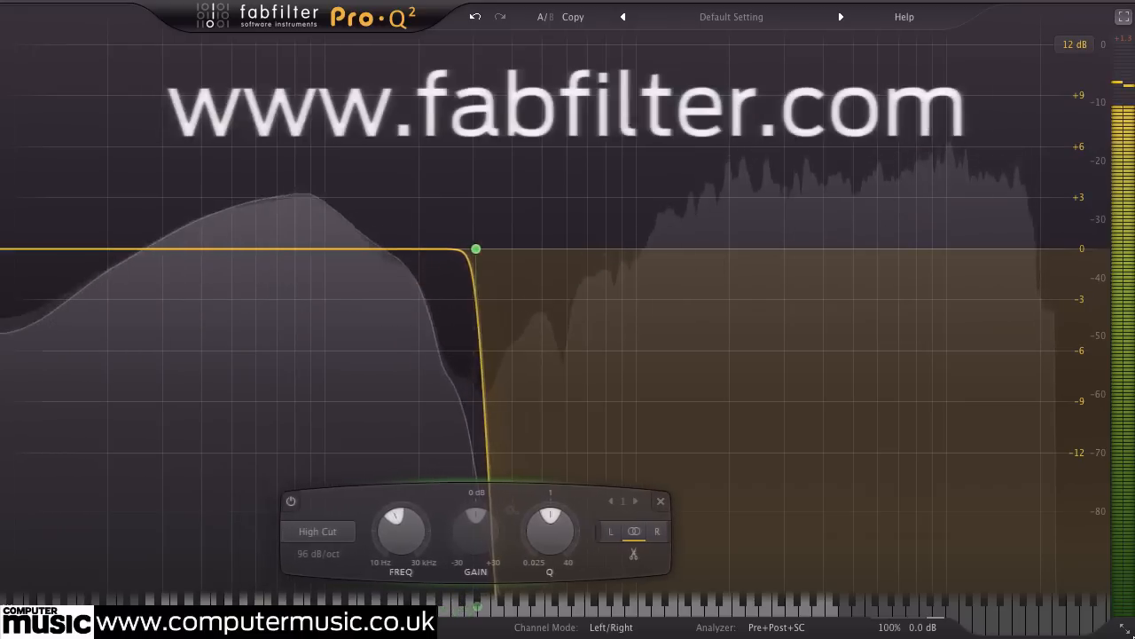
pyautogui.moveTo(476, 248); pyautogui.dragTo(609, 248)
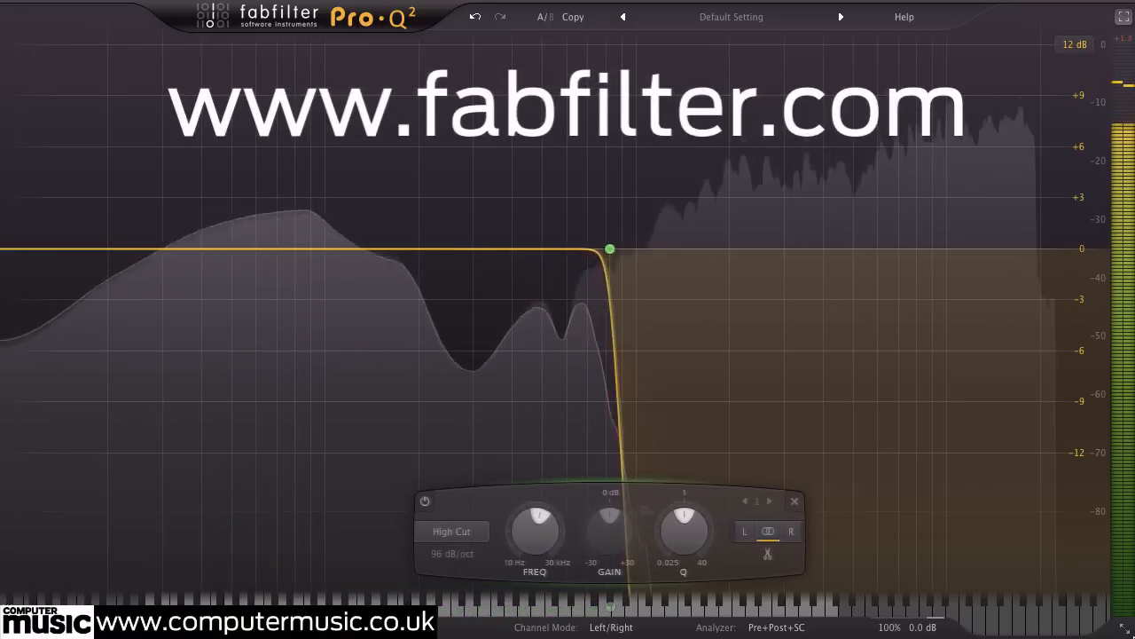
pyautogui.moveTo(609, 249); pyautogui.dragTo(743, 248)
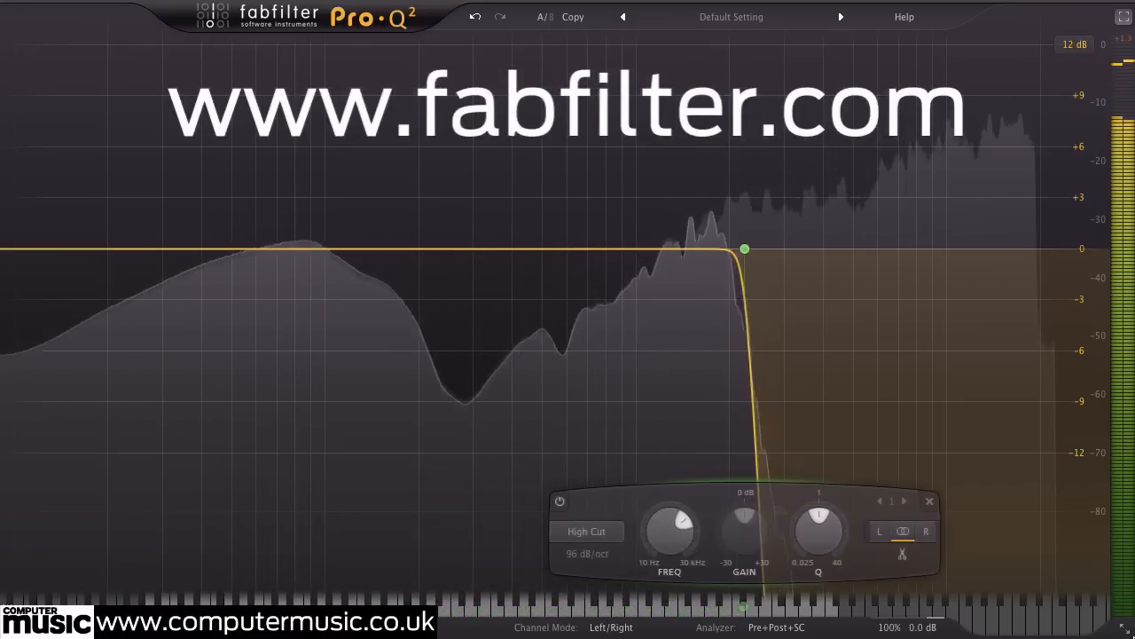
pyautogui.moveTo(745, 248); pyautogui.dragTo(879, 249)
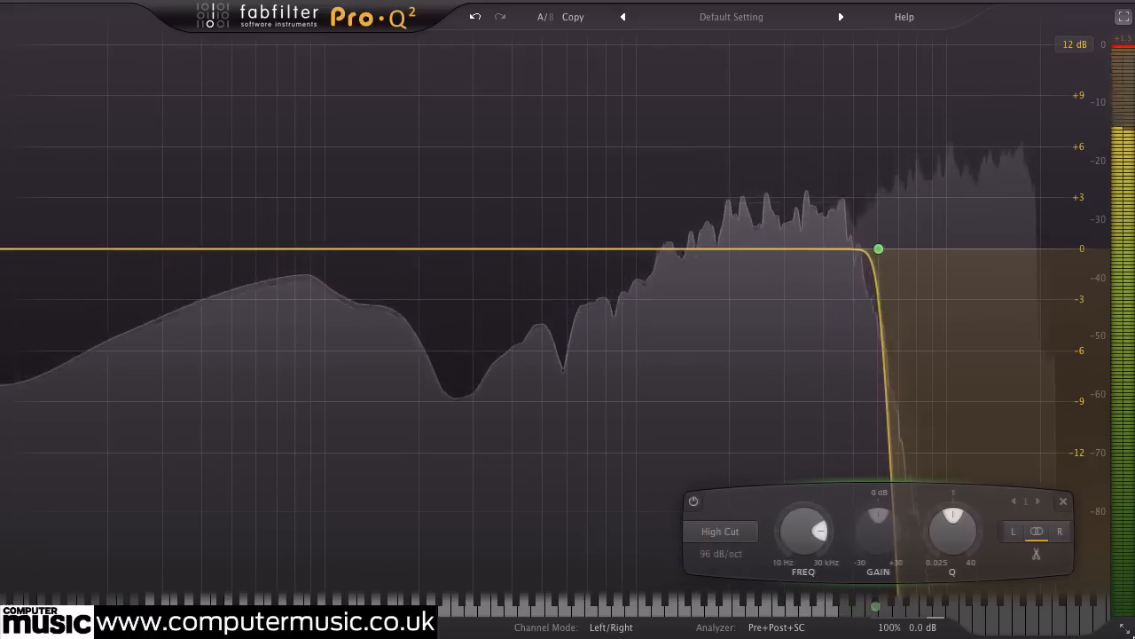
pyautogui.moveTo(878, 249); pyautogui.dragTo(1012, 248)
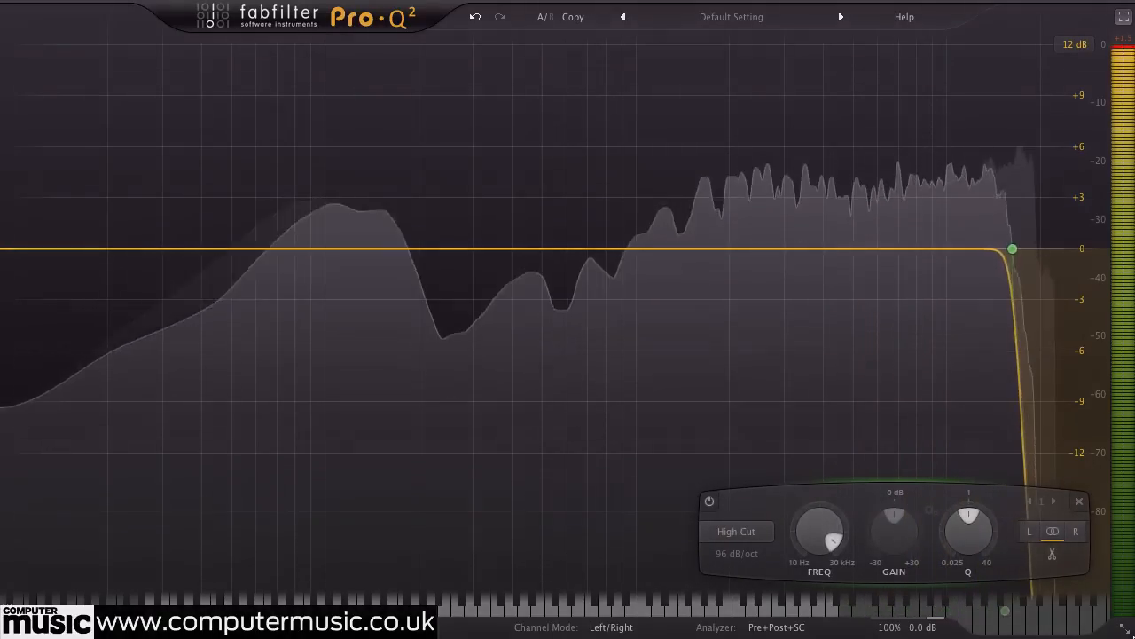